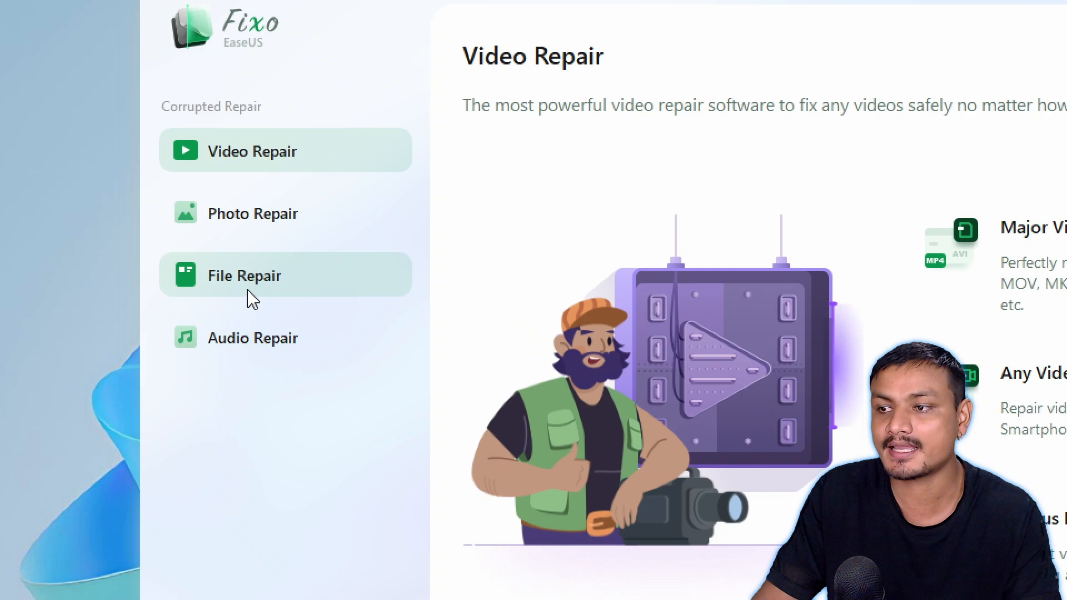
# Step: Go to the EaseUS Fixo repair tools page in Microsoft Edge
pyautogui.click(244, 274)
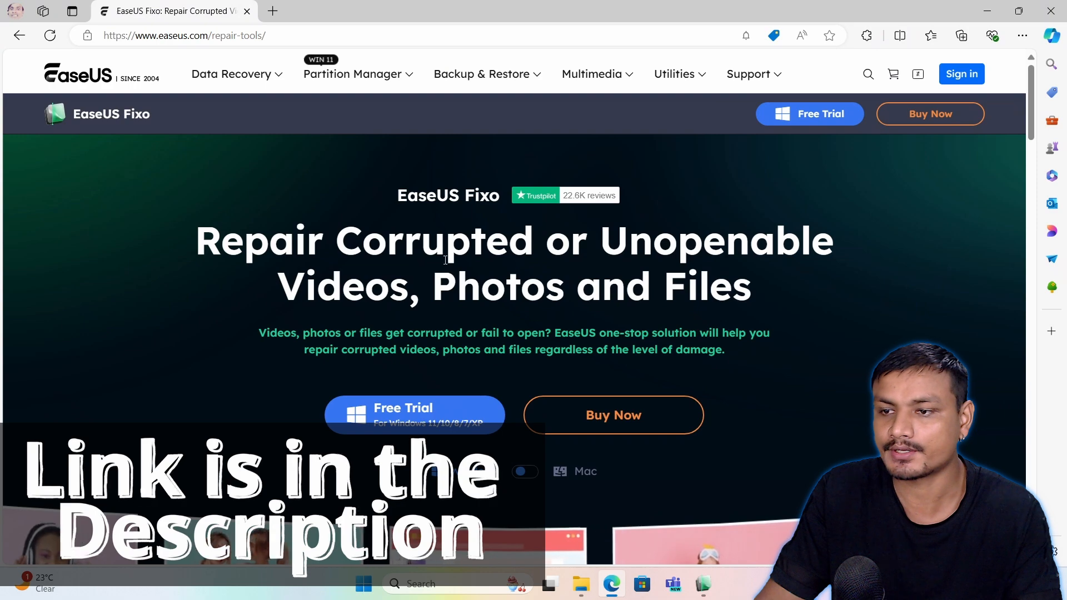
pyautogui.moveTo(697, 160)
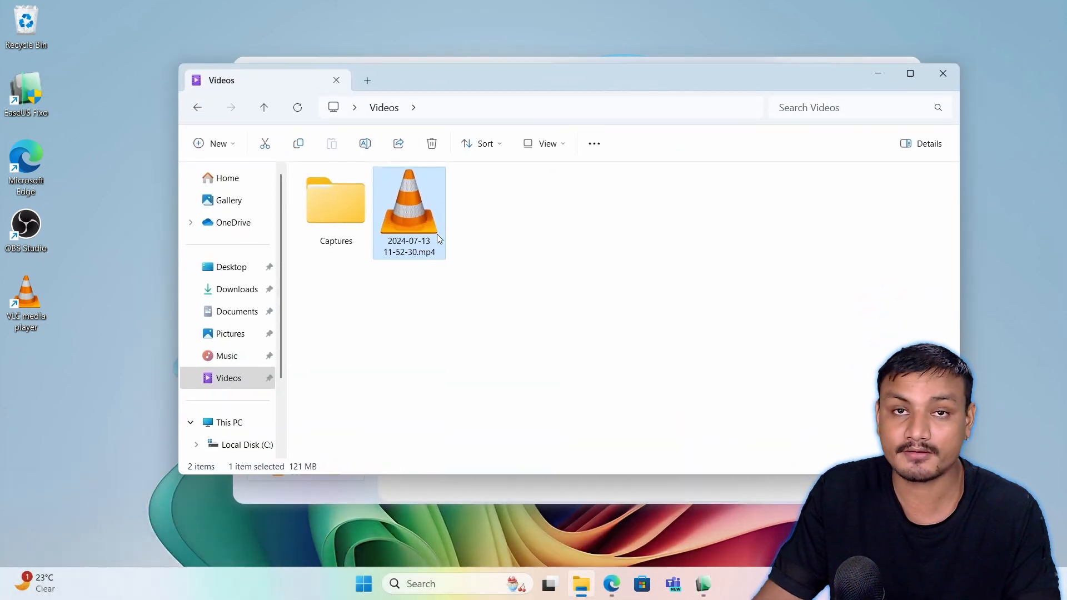
pyautogui.moveTo(415, 226)
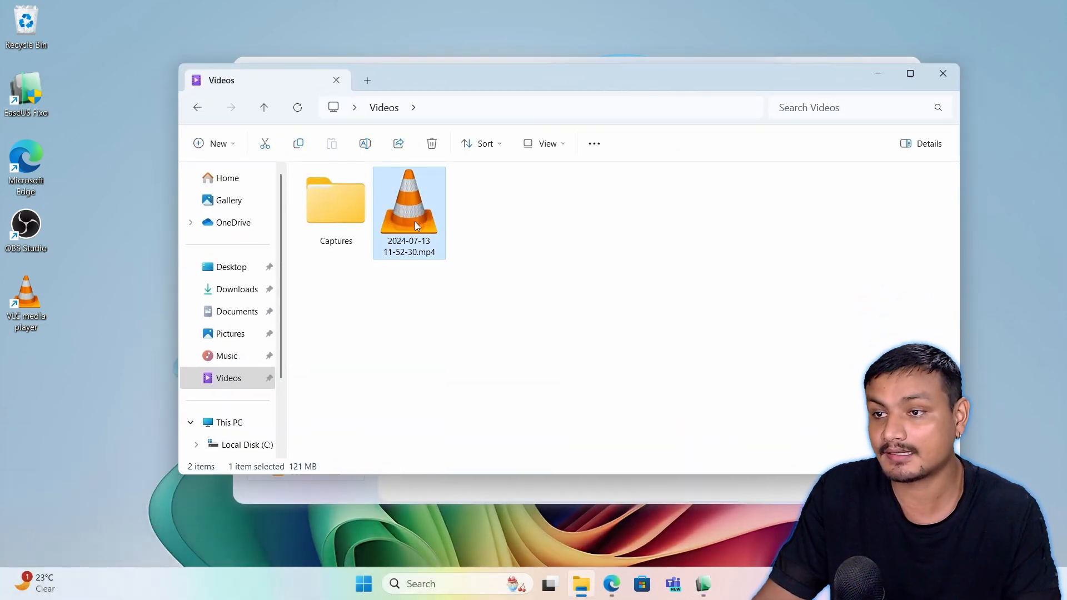
pyautogui.moveTo(587, 263)
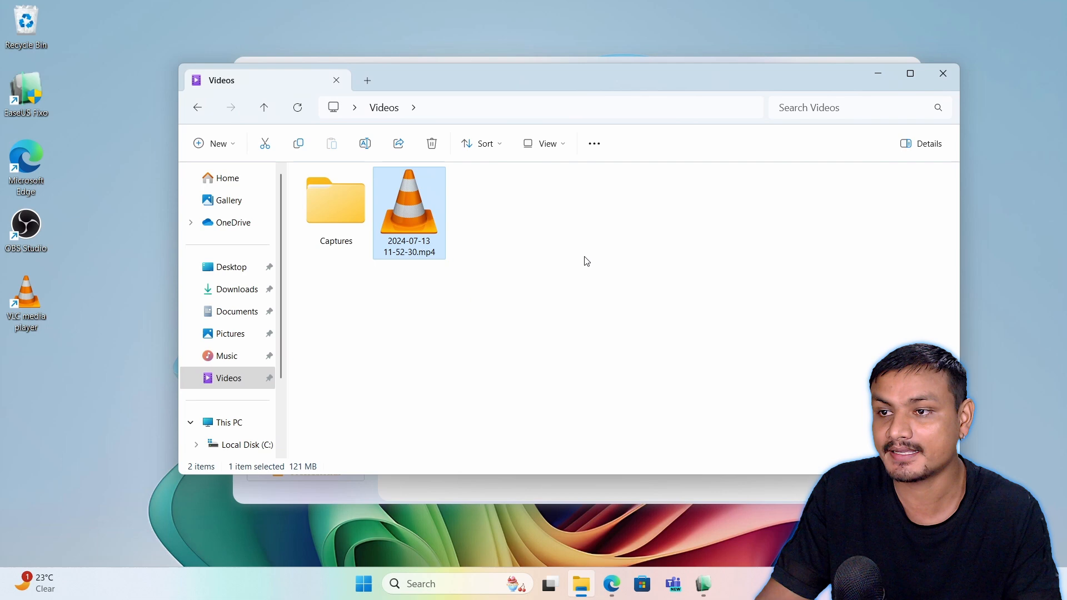
pyautogui.doubleClick(408, 204)
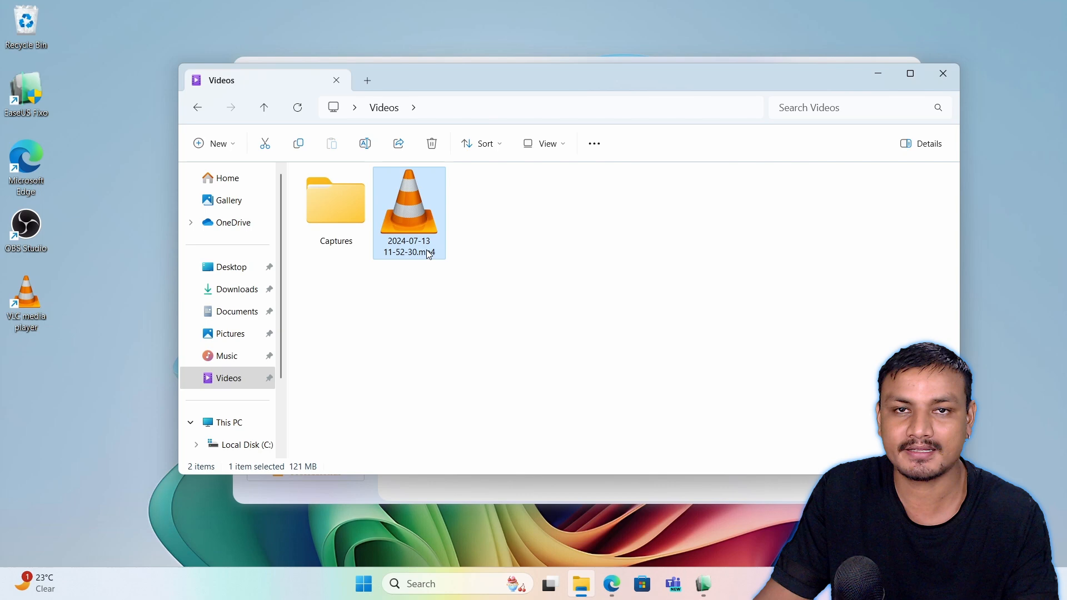
pyautogui.moveTo(34, 244)
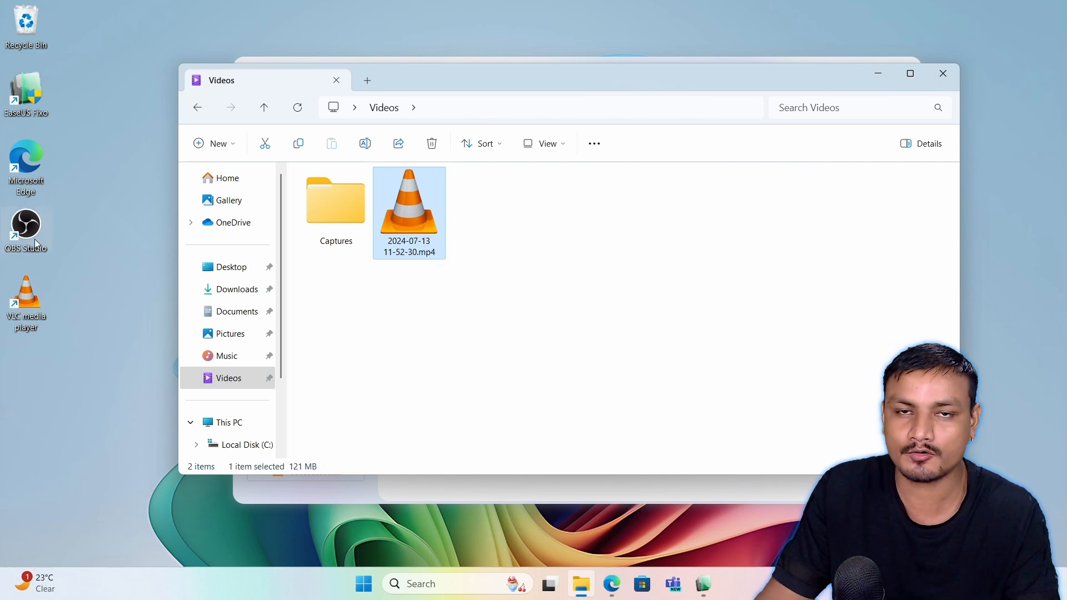
pyautogui.moveTo(542, 290)
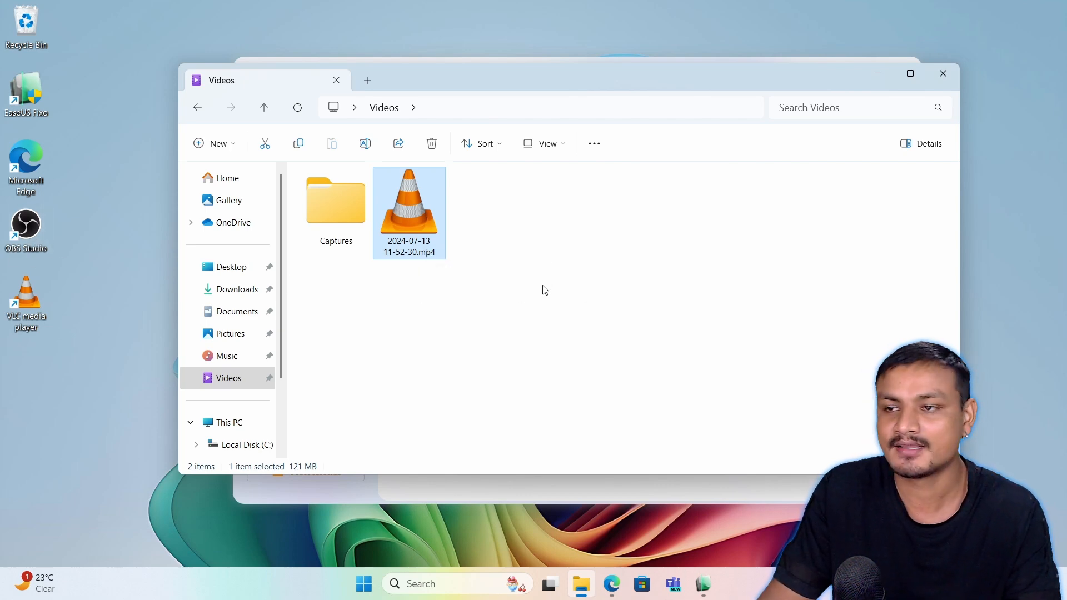
pyautogui.doubleClick(408, 205)
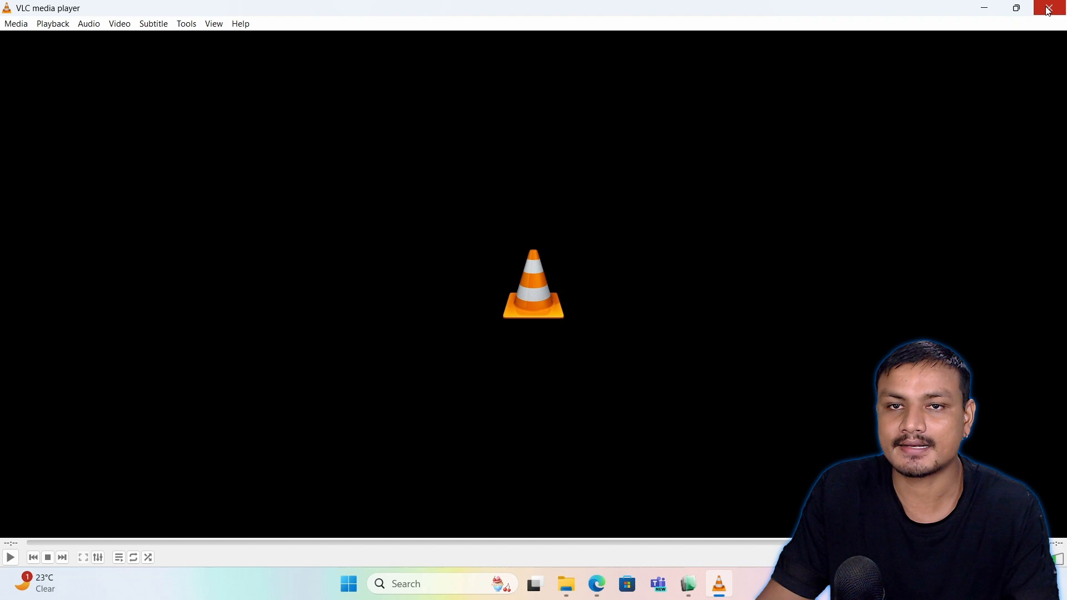
pyautogui.click(1048, 8)
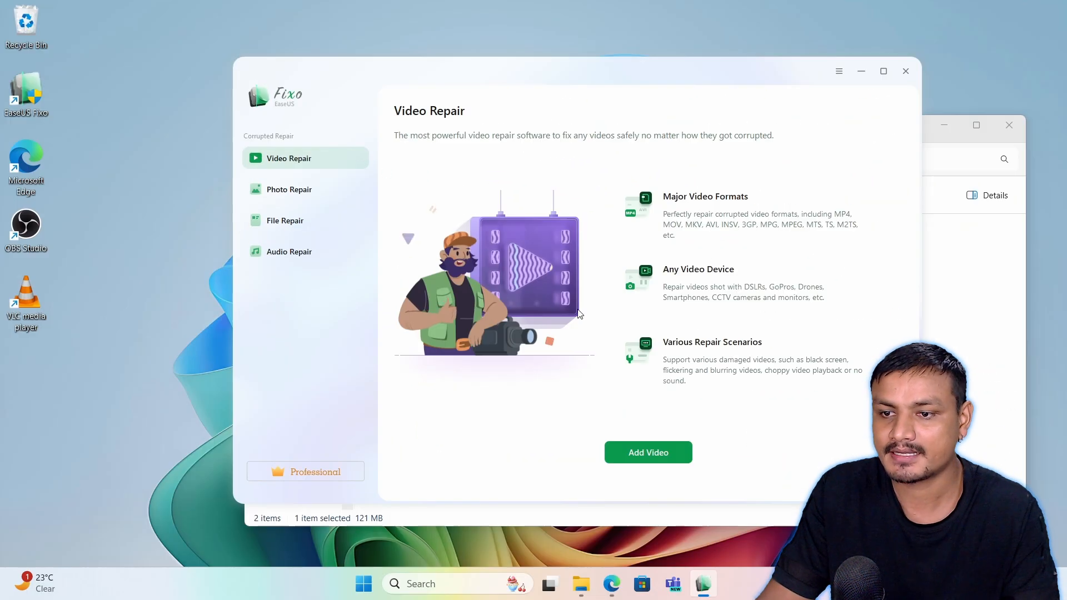
pyautogui.moveTo(624, 322)
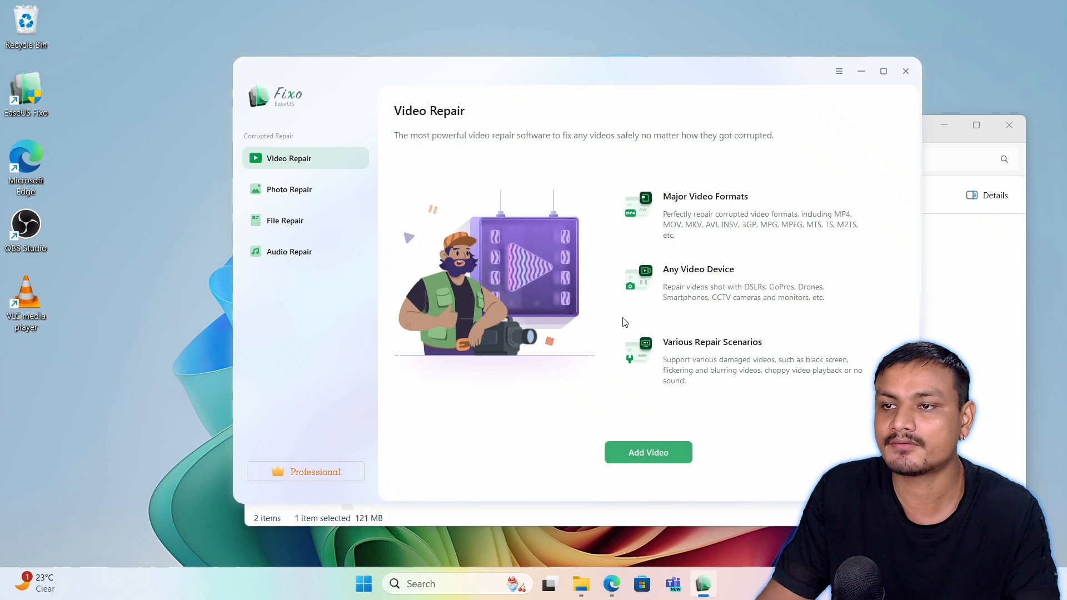
pyautogui.click(646, 452)
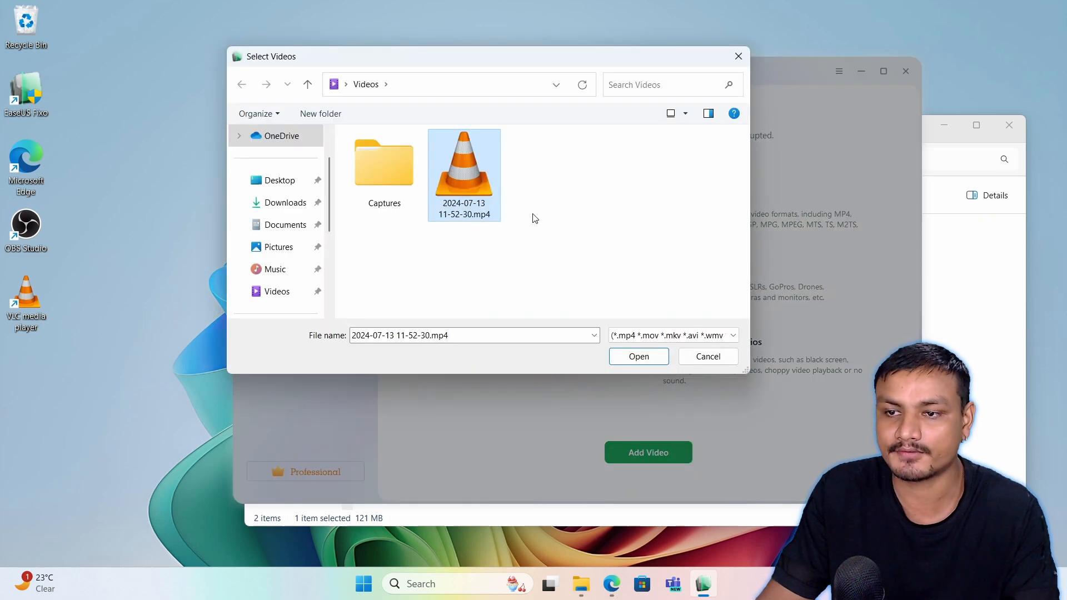
pyautogui.click(638, 355)
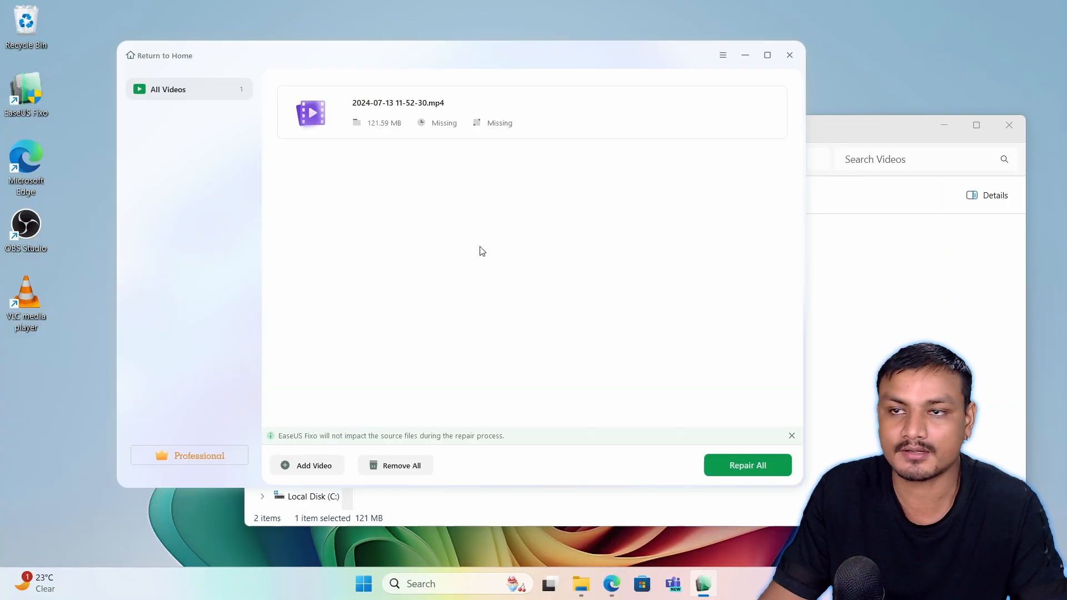
pyautogui.moveTo(631, 114)
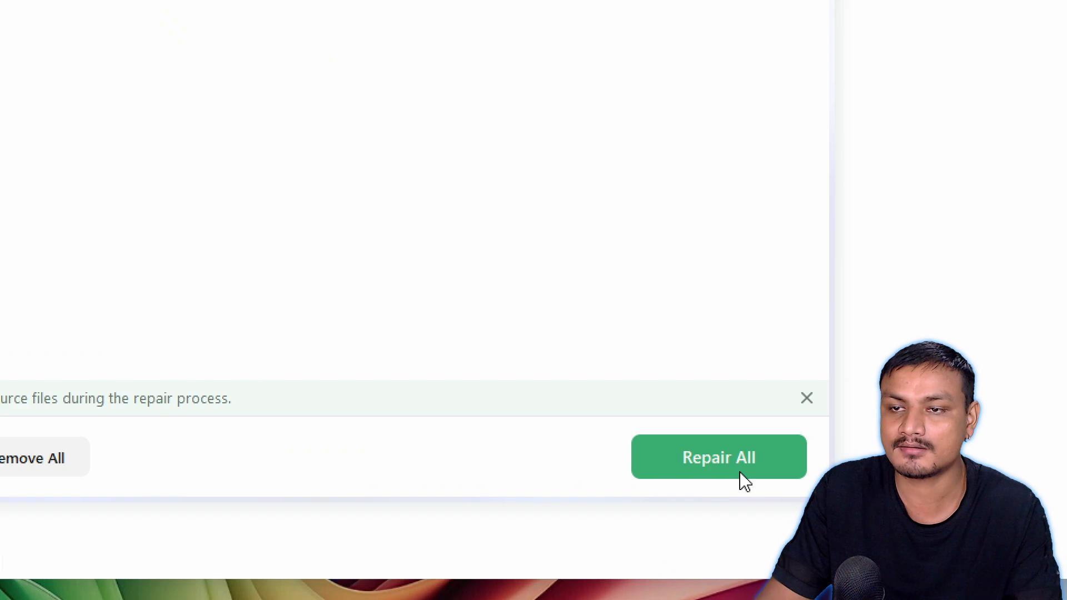
# Step: Run Repair All on the MP4, which ends with Quick Repair Failed
pyautogui.click(718, 456)
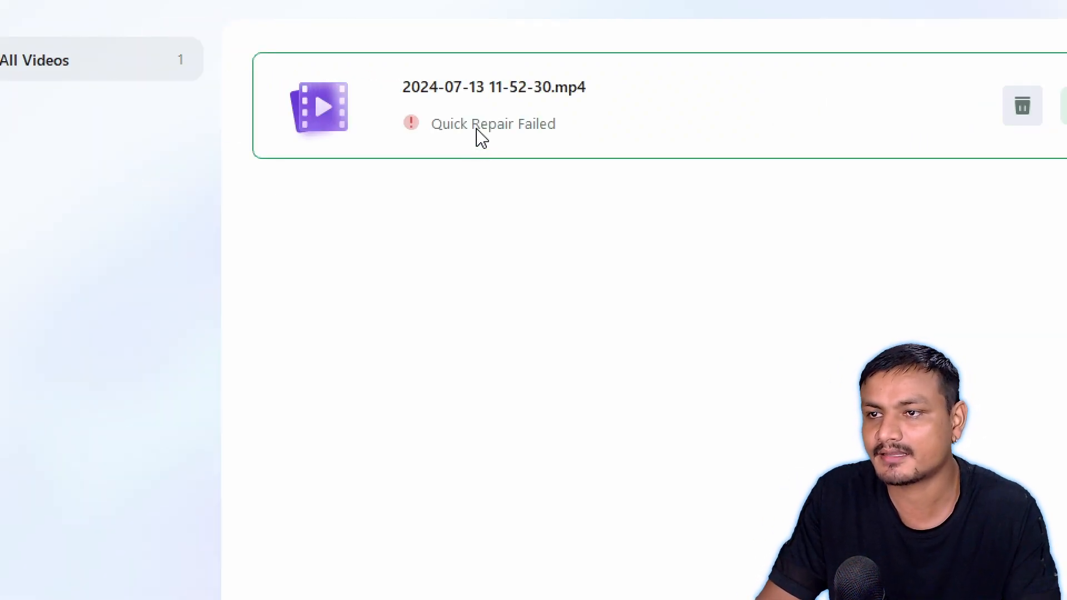
pyautogui.moveTo(507, 141)
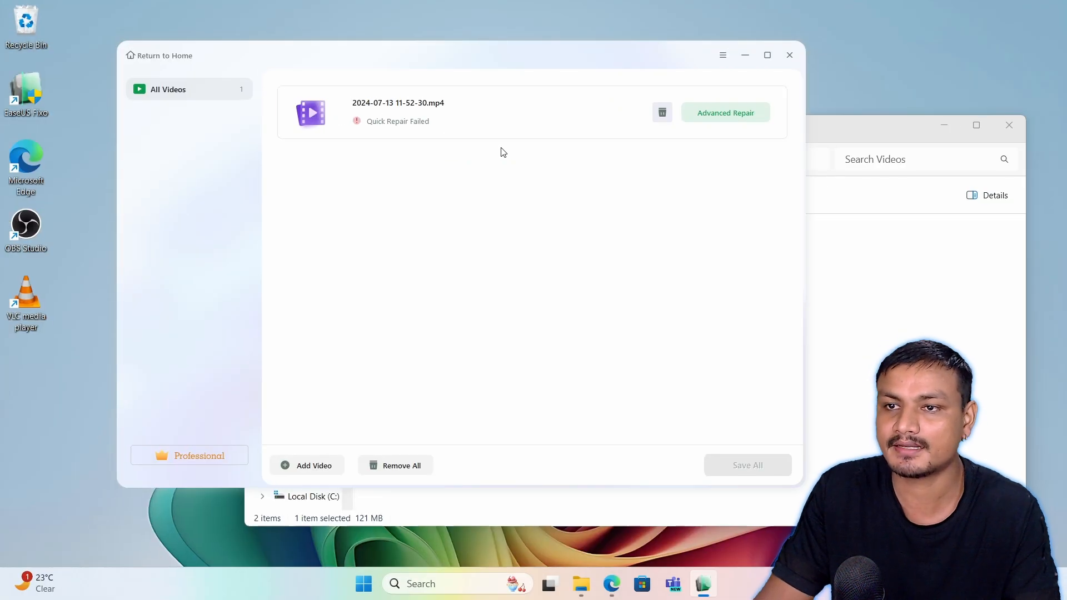
pyautogui.moveTo(625, 186)
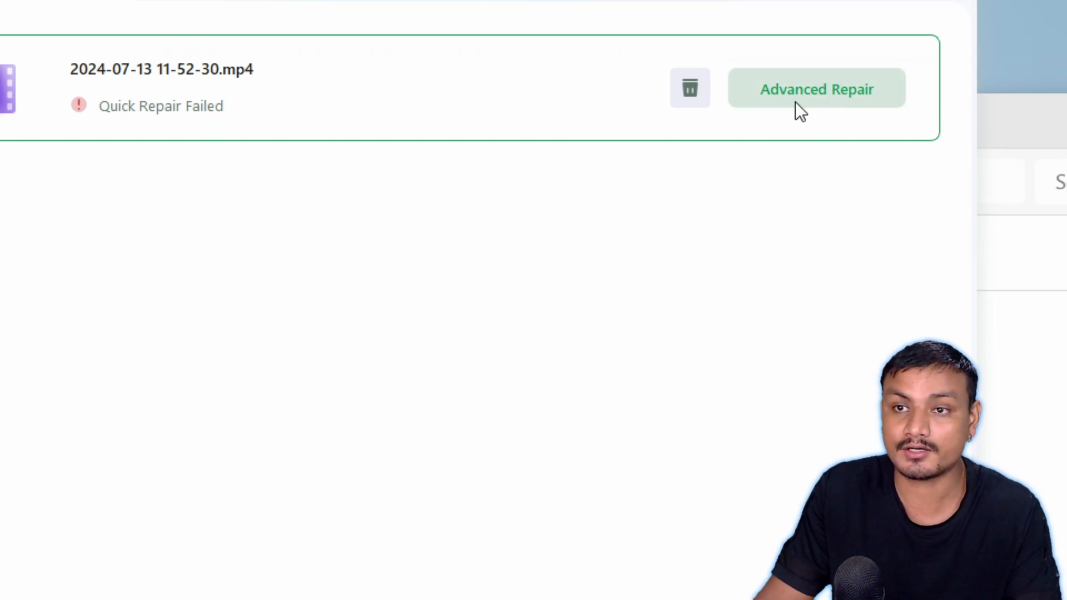
pyautogui.moveTo(814, 102)
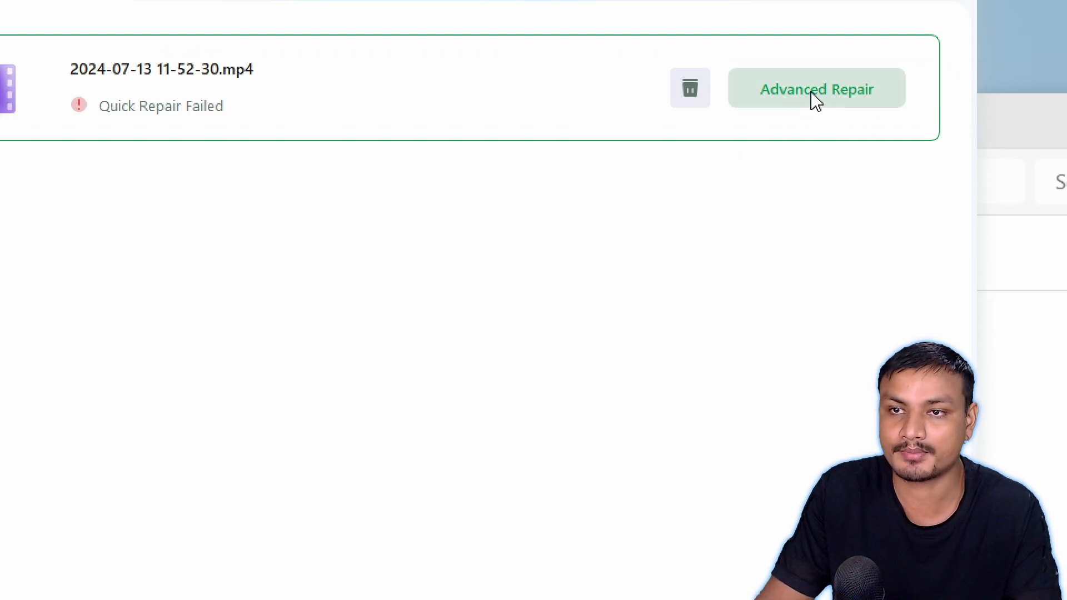
# Step: Start Advanced Repair and review the 'How to get a sample video?' tips
pyautogui.click(816, 89)
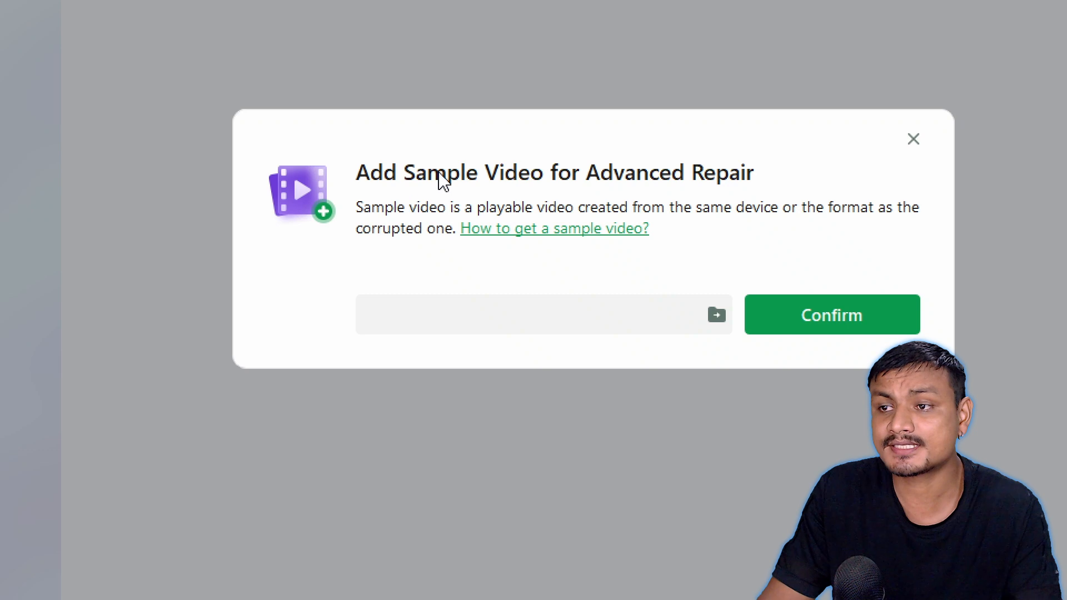
pyautogui.moveTo(497, 193)
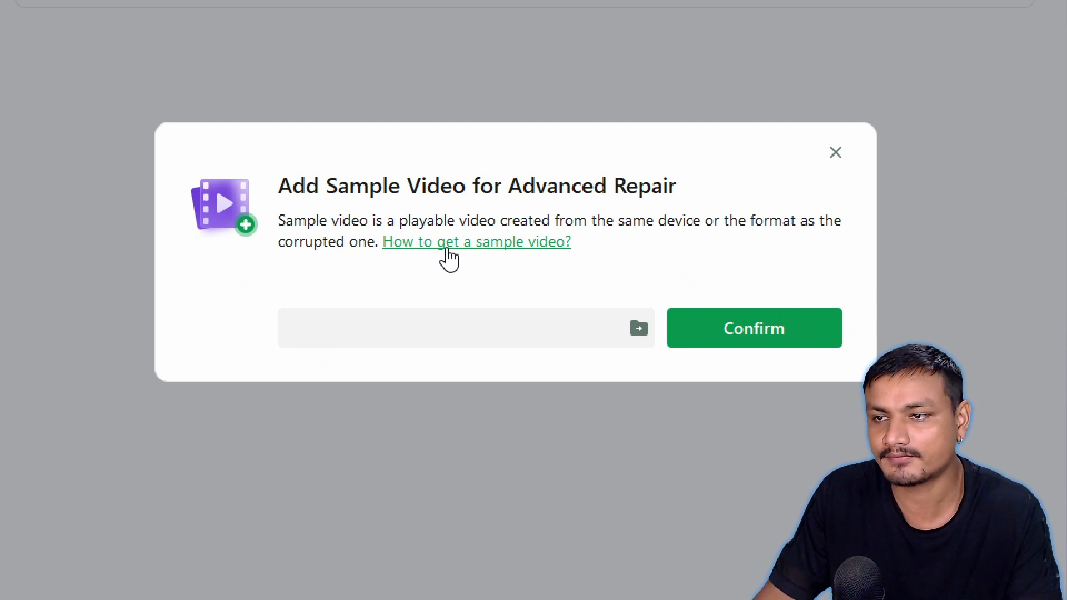
pyautogui.click(476, 241)
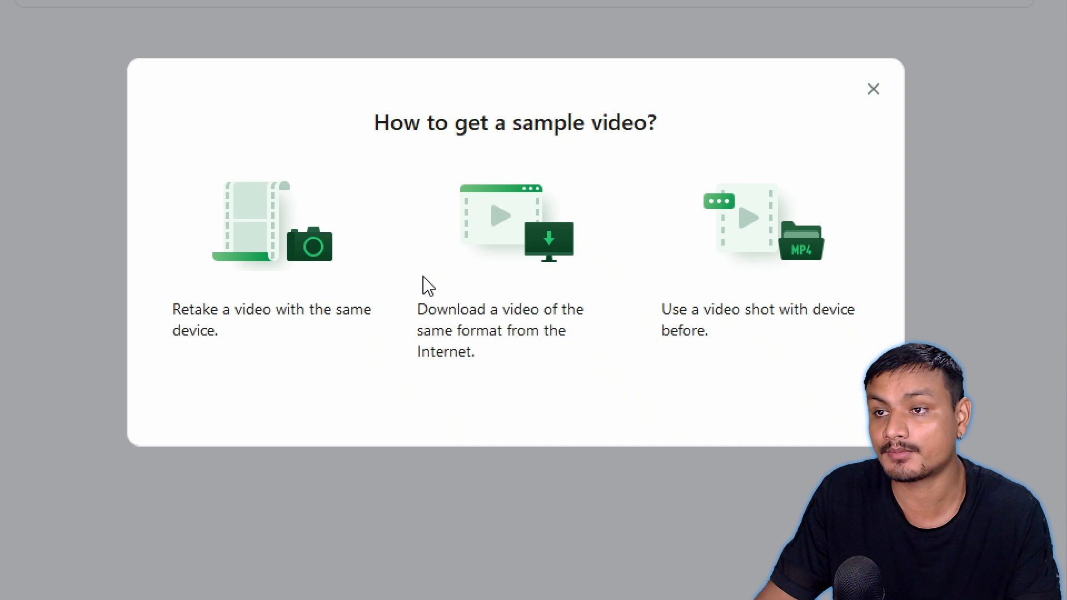
pyautogui.moveTo(244, 332)
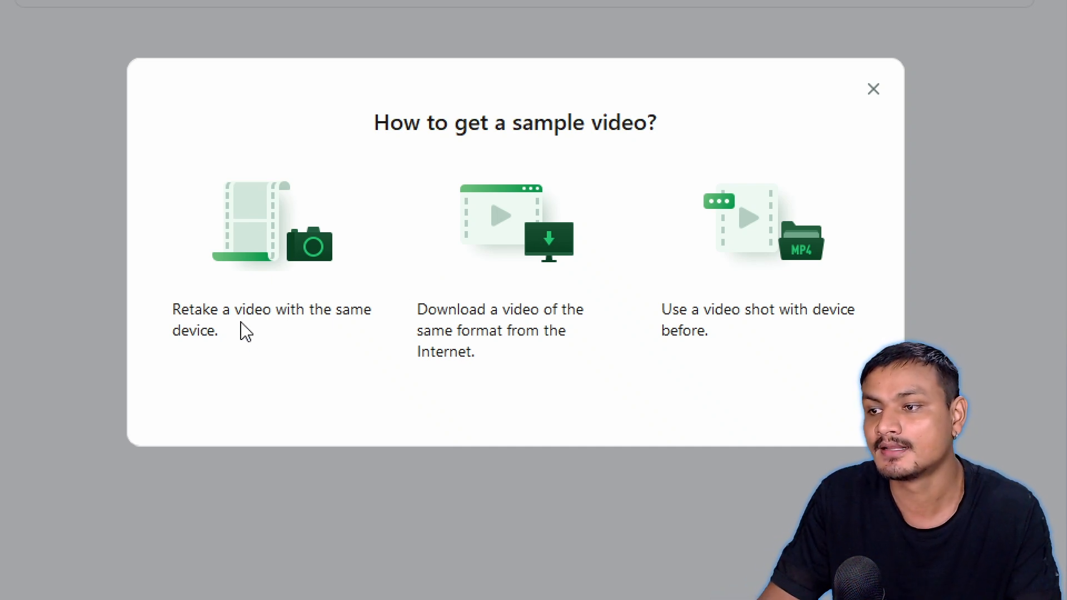
pyautogui.moveTo(291, 339)
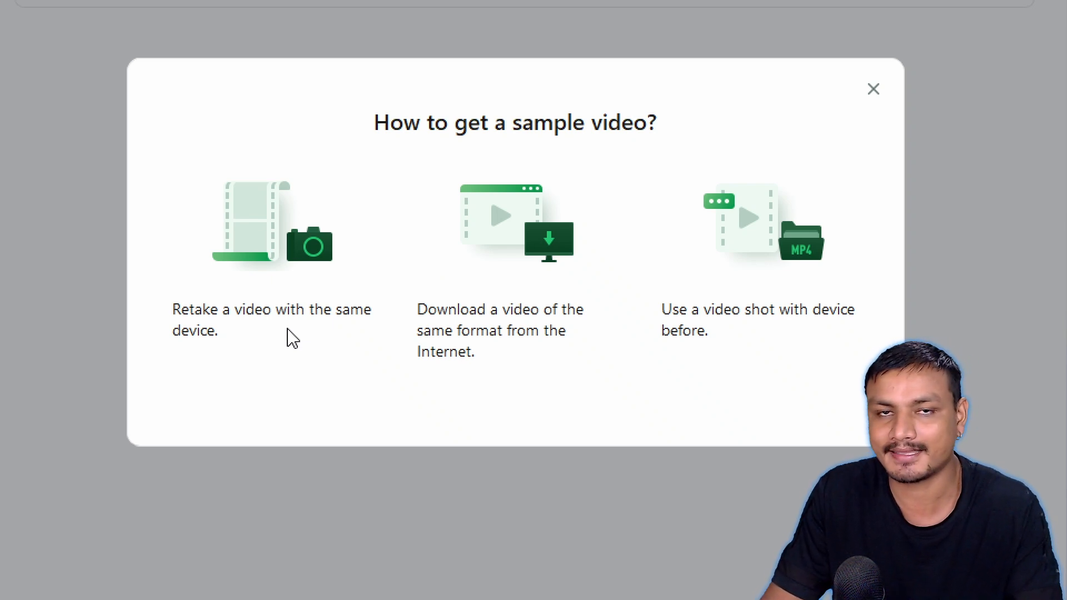
pyautogui.moveTo(554, 315)
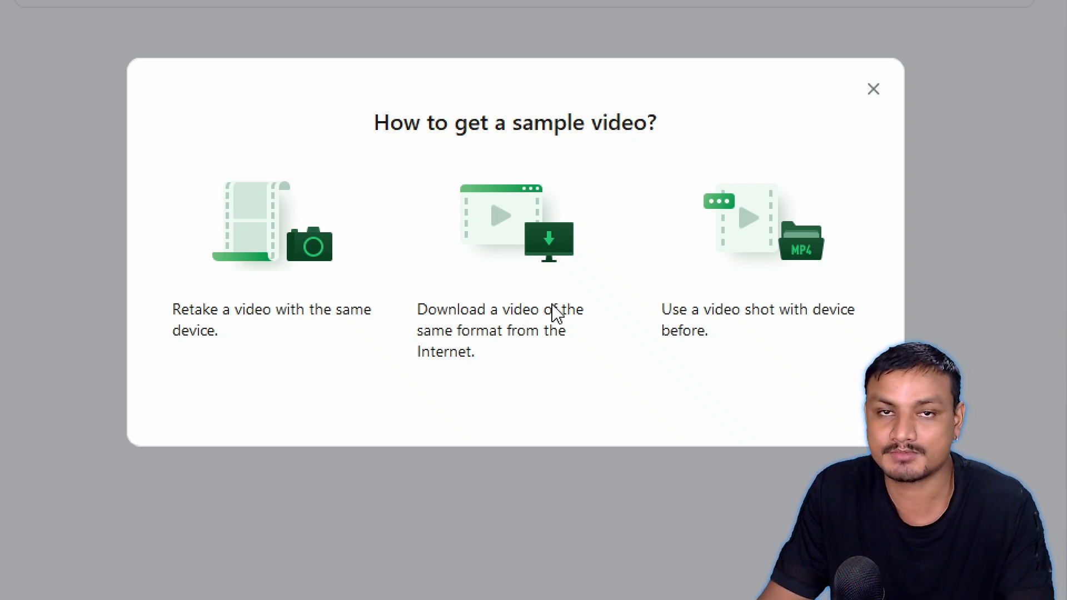
pyautogui.click(873, 89)
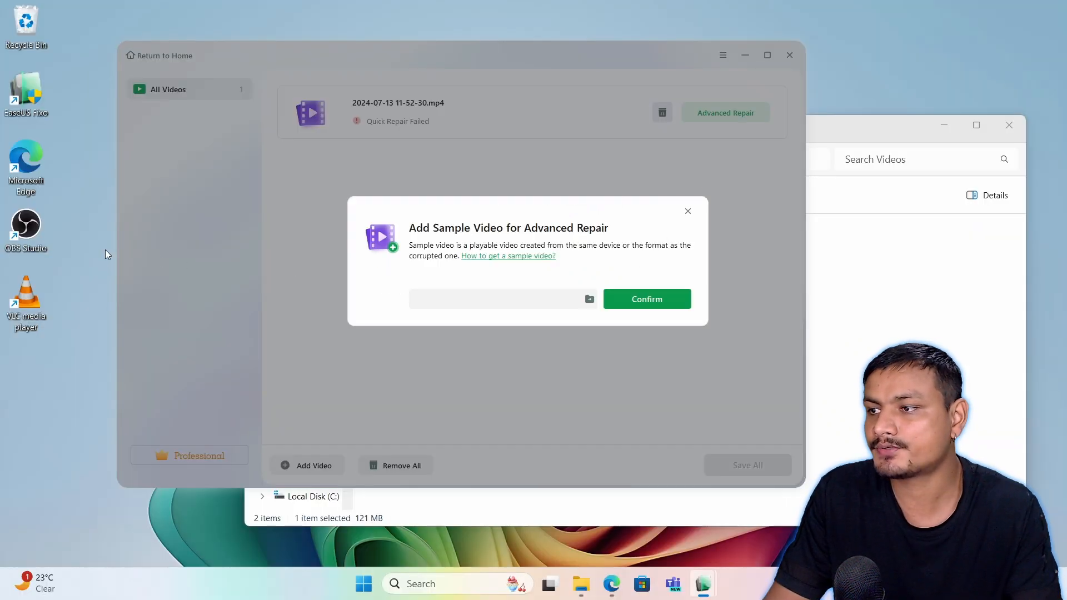
pyautogui.moveTo(214, 224)
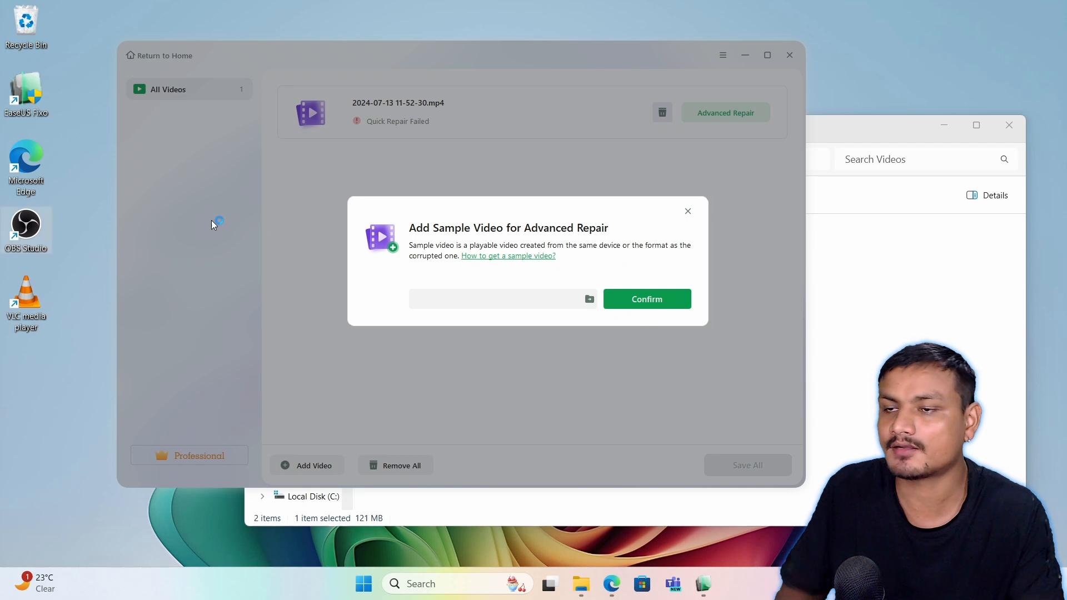
pyautogui.moveTo(644, 190)
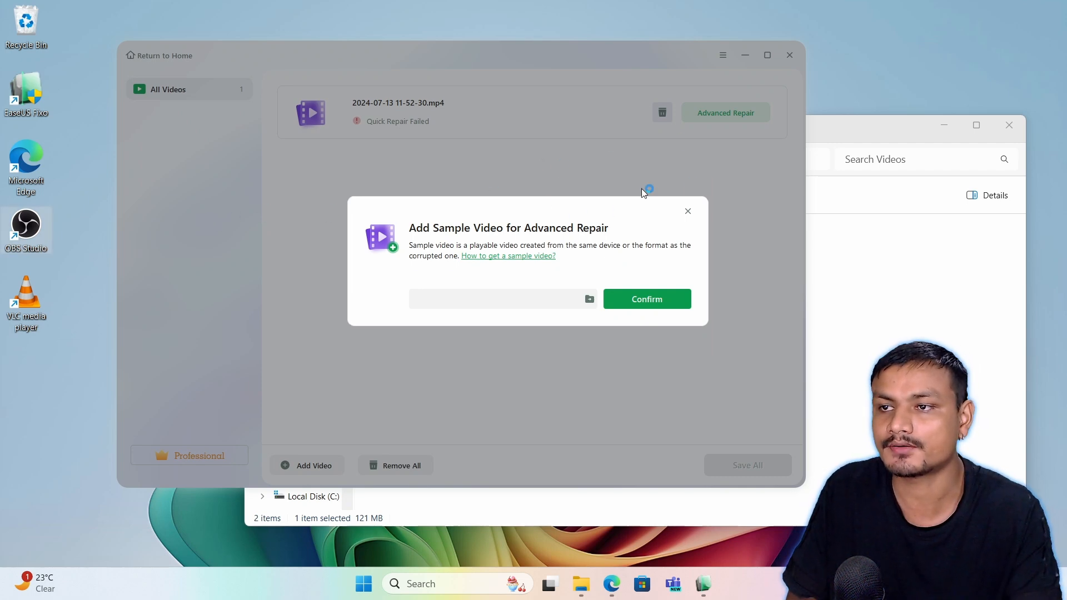
pyautogui.moveTo(623, 177)
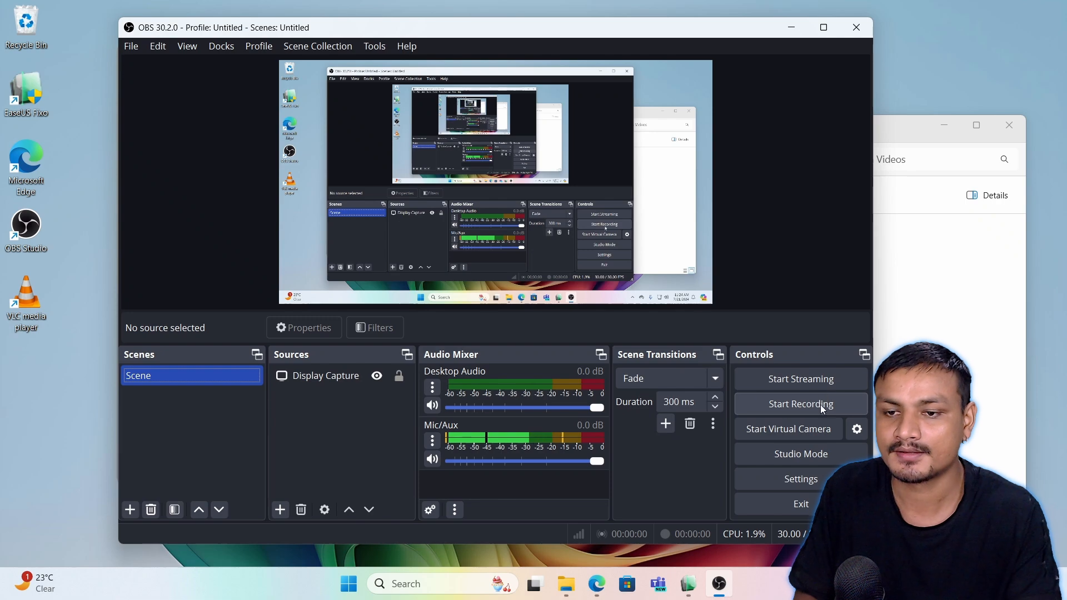
# Step: Record a short clip in OBS Studio to create a playable 2024-07-21 sample MP4
pyautogui.click(800, 403)
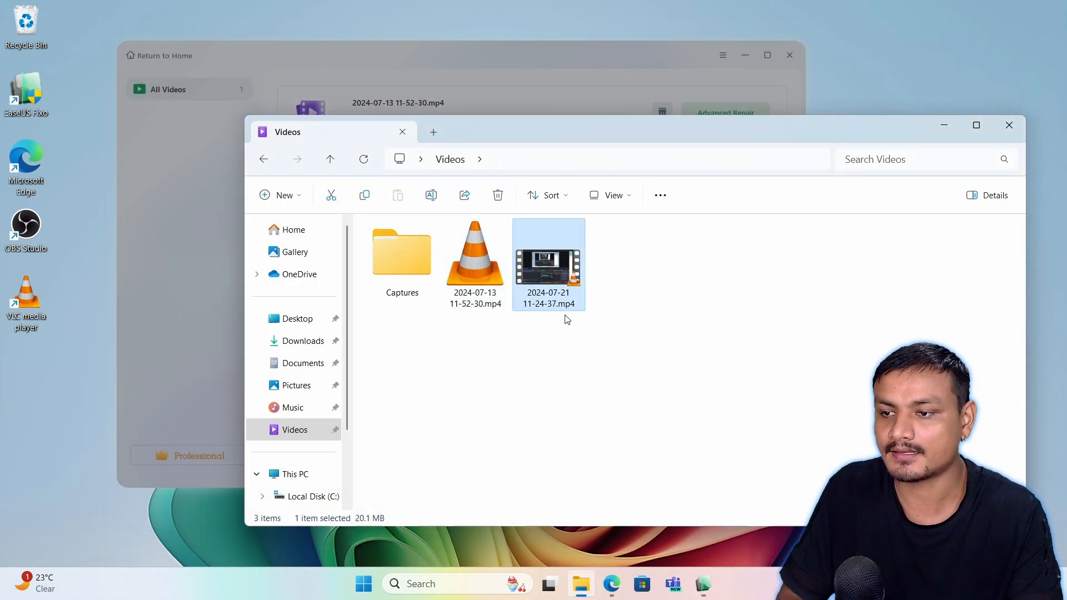
pyautogui.doubleClick(548, 264)
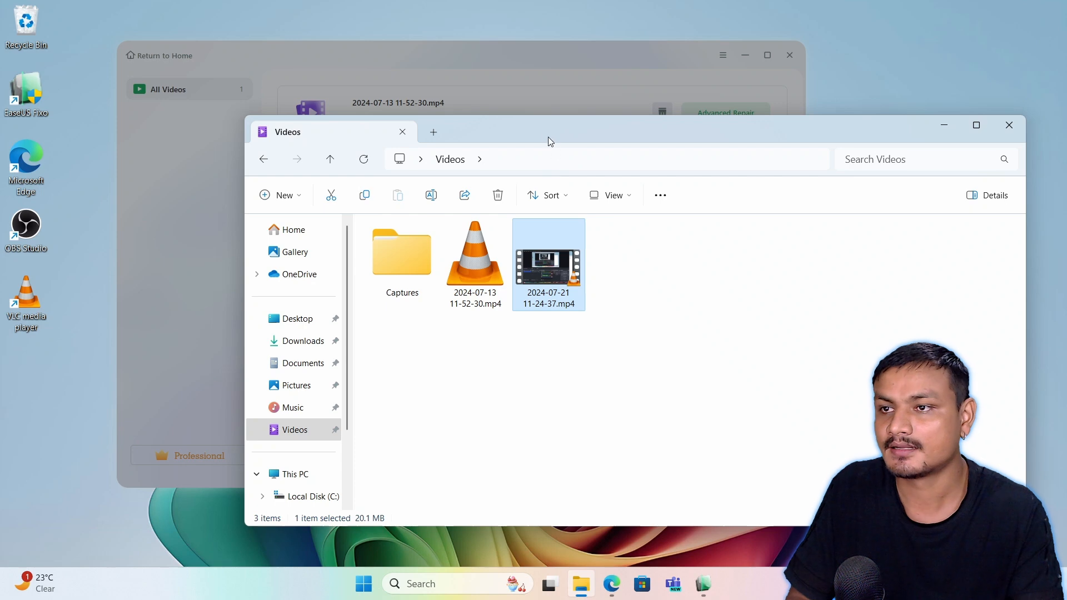
pyautogui.click(474, 262)
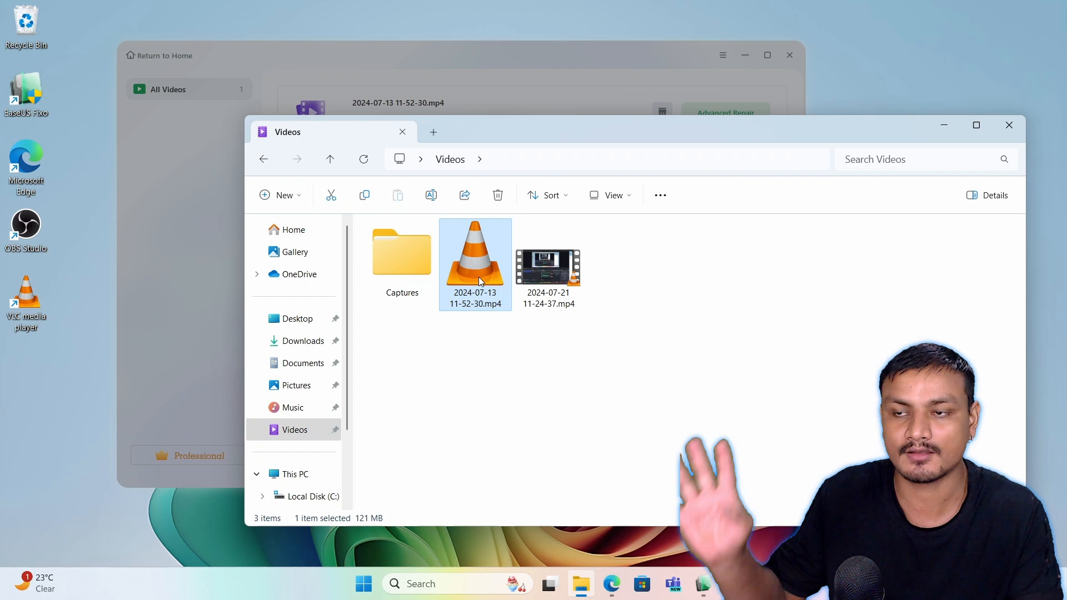
pyautogui.moveTo(723, 253)
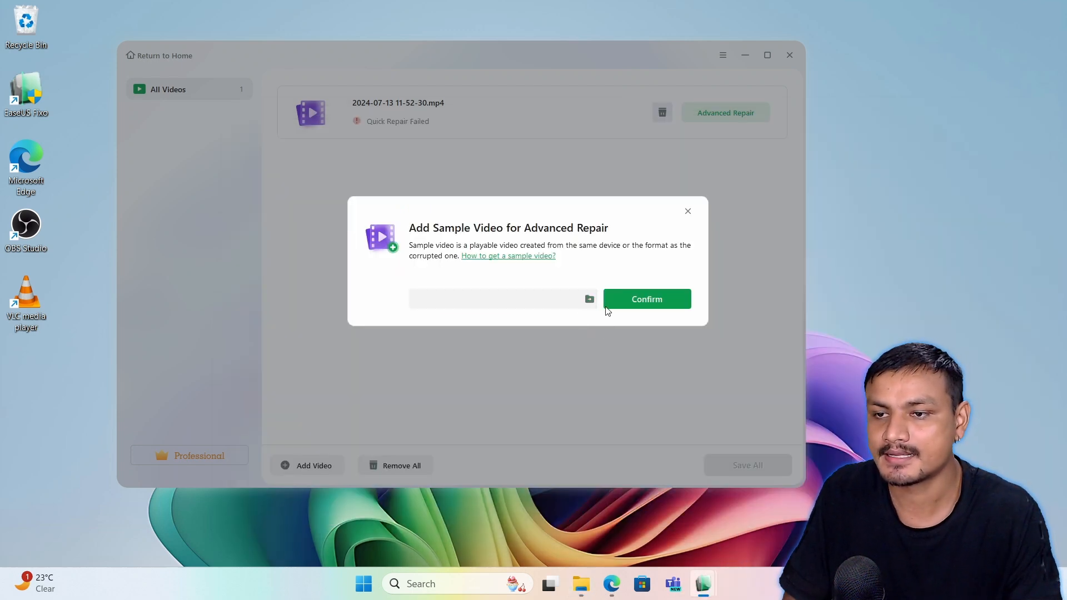
pyautogui.click(589, 299)
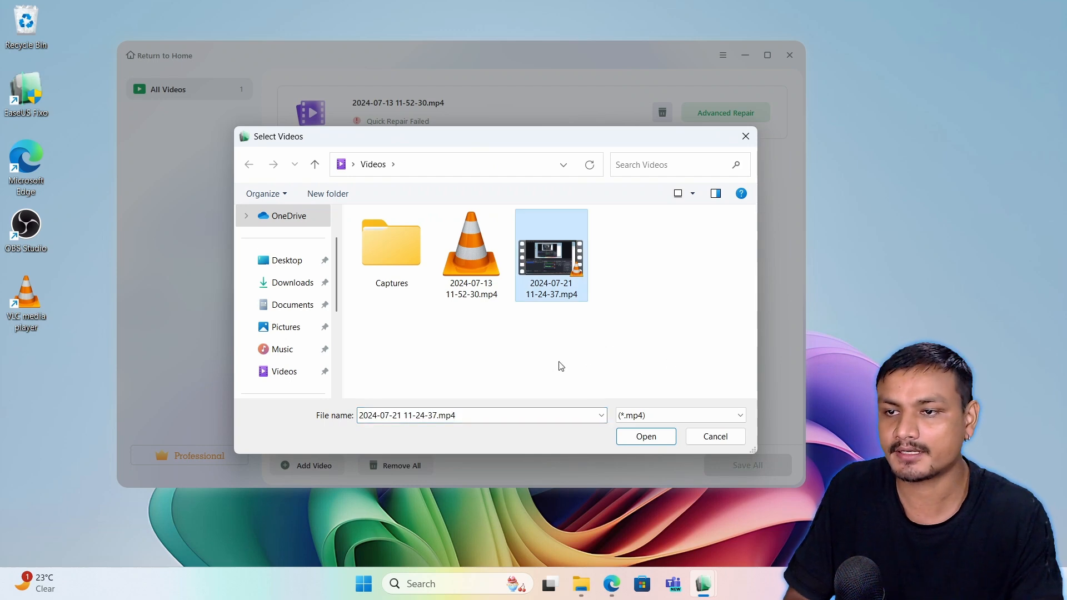
pyautogui.moveTo(644, 435)
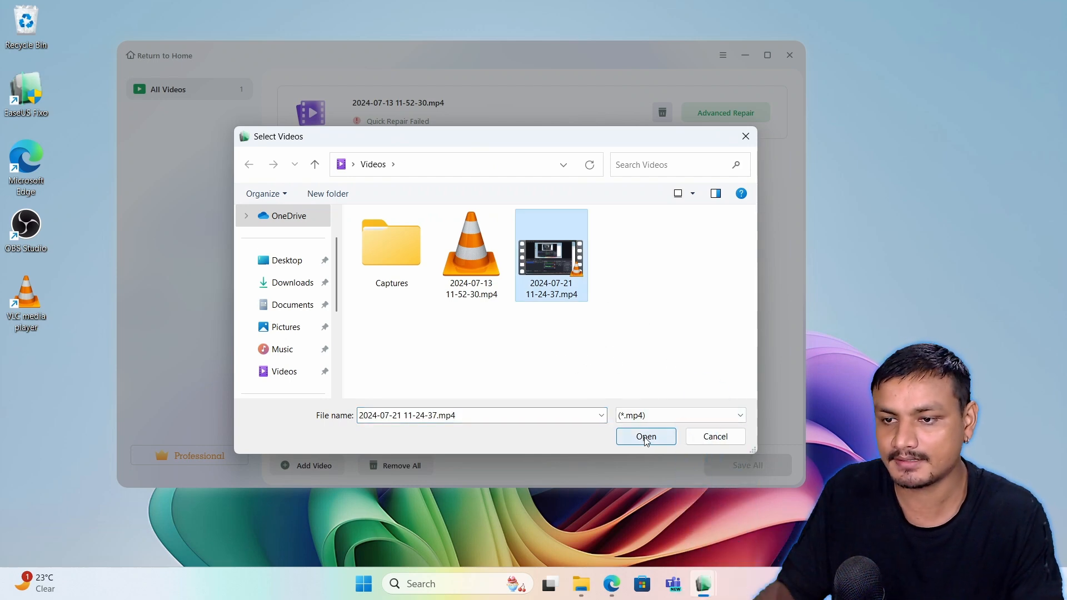
pyautogui.click(644, 436)
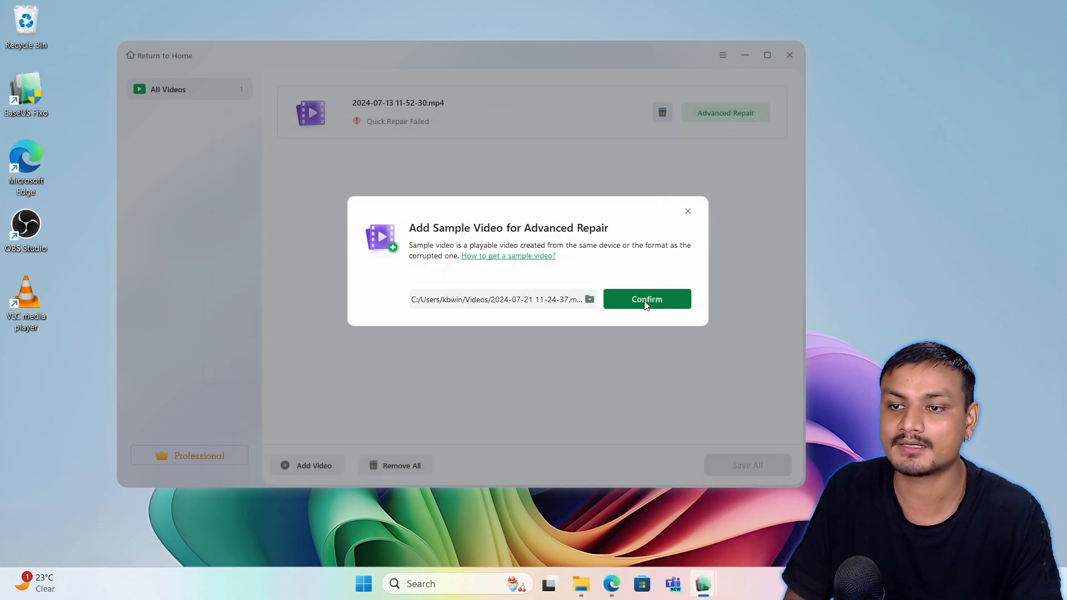
pyautogui.click(646, 299)
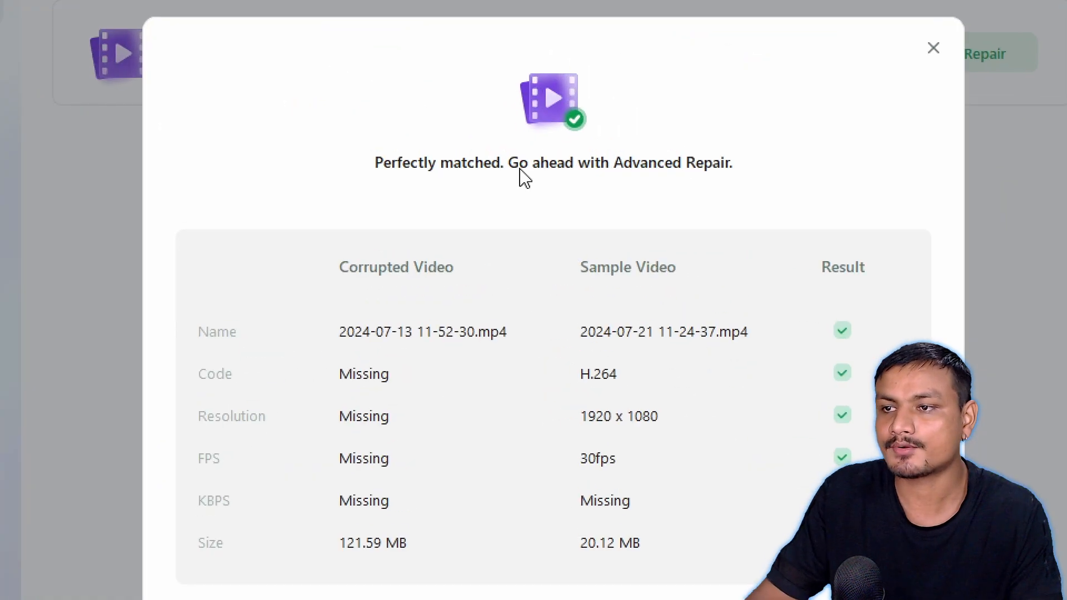
pyautogui.moveTo(598, 183)
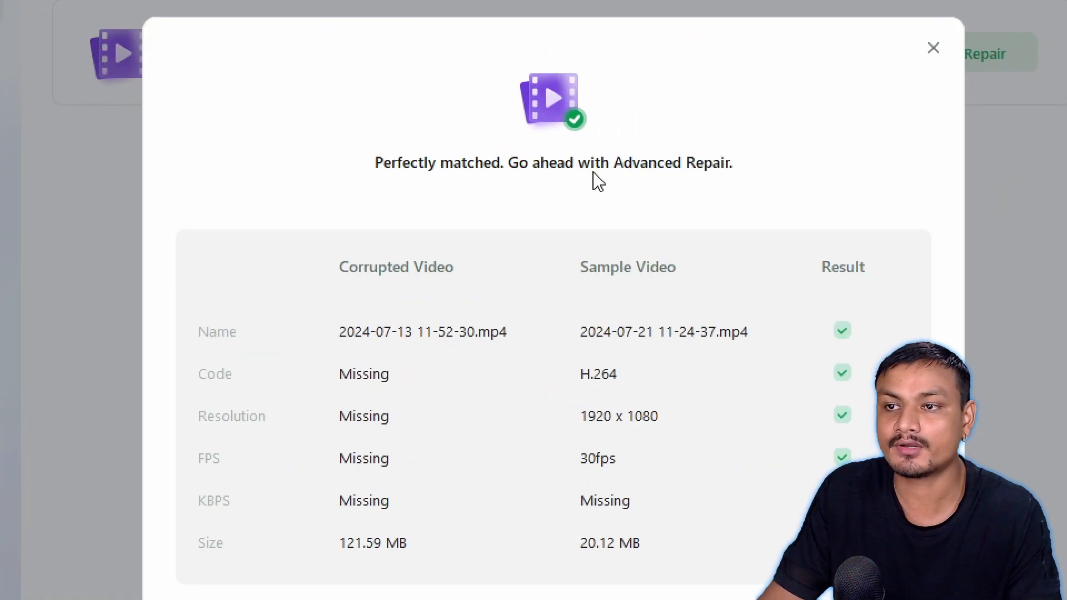
pyautogui.moveTo(692, 191)
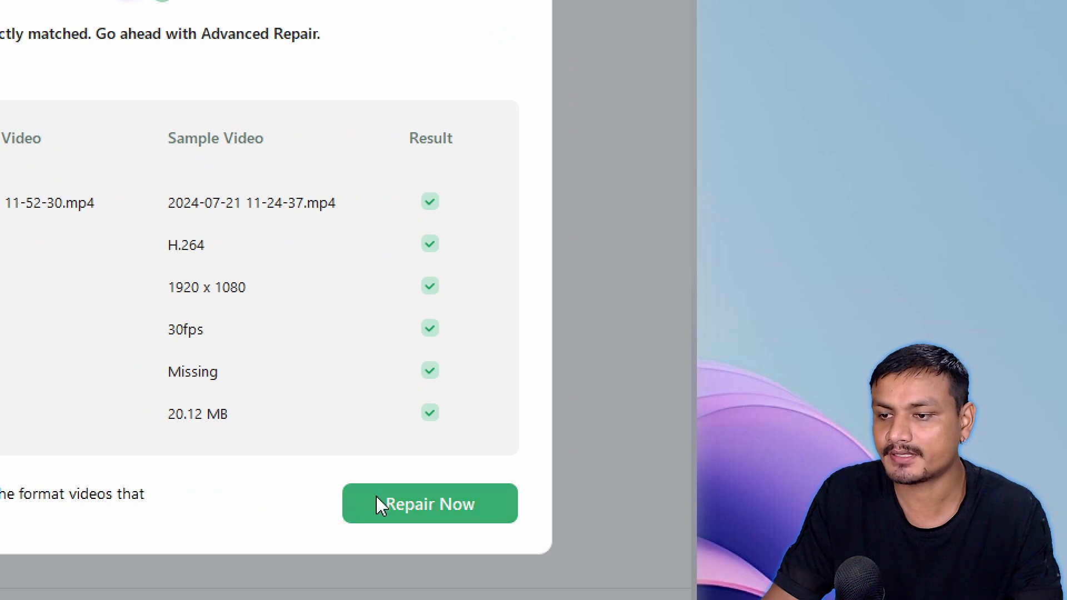
# Step: Run Repair Now until Advanced Repair Successful, then preview the repaired game recording
pyautogui.click(429, 504)
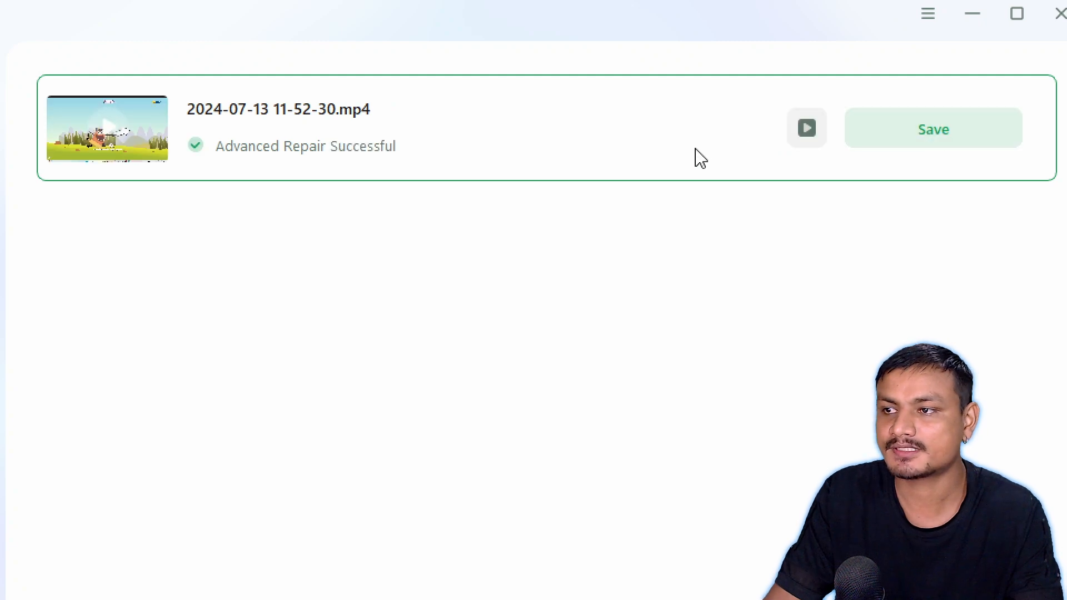
pyautogui.click(1015, 13)
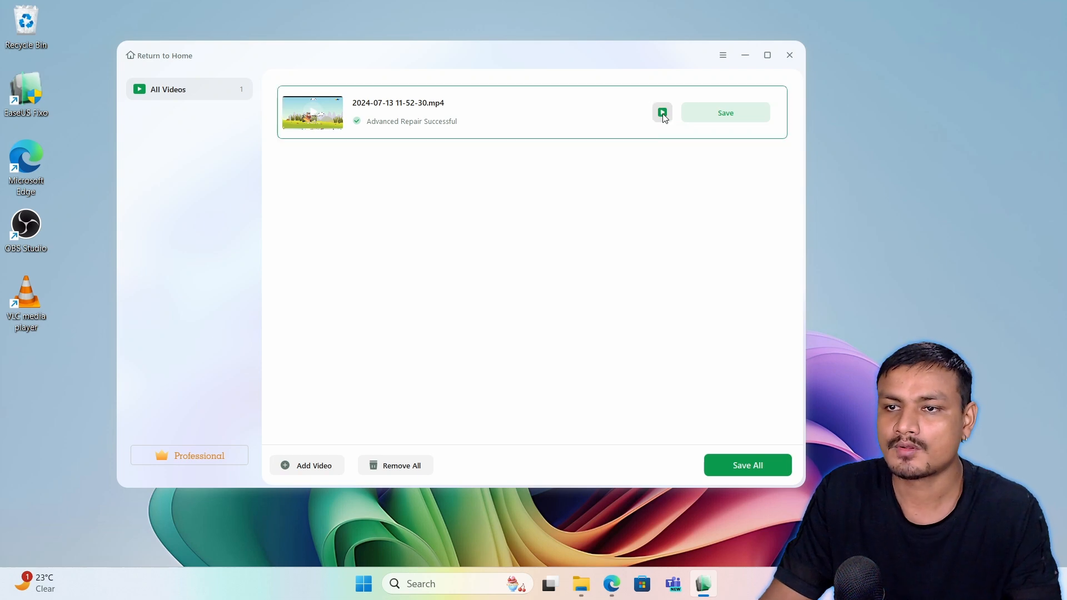
pyautogui.moveTo(661, 112)
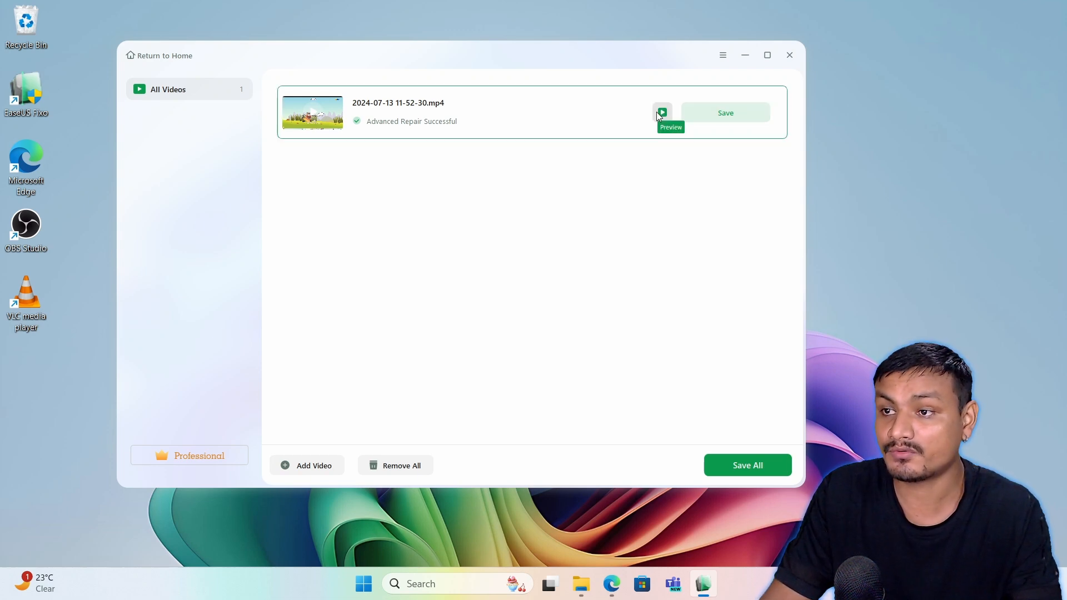
pyautogui.click(661, 112)
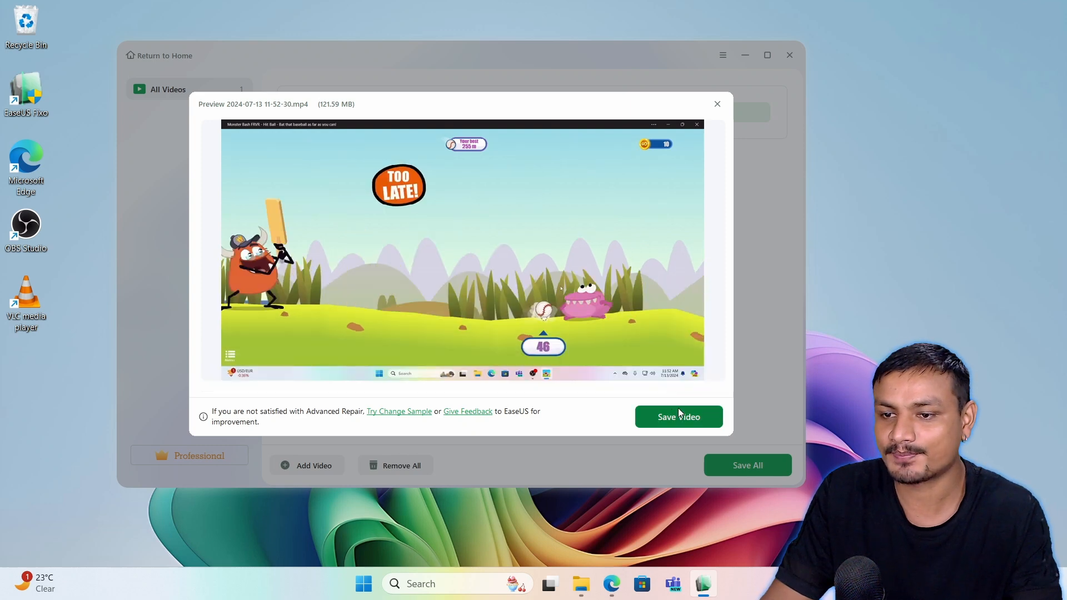
# Step: Save the repaired MP4 to Videos and view it in the Repaired folder under Captures
pyautogui.click(678, 417)
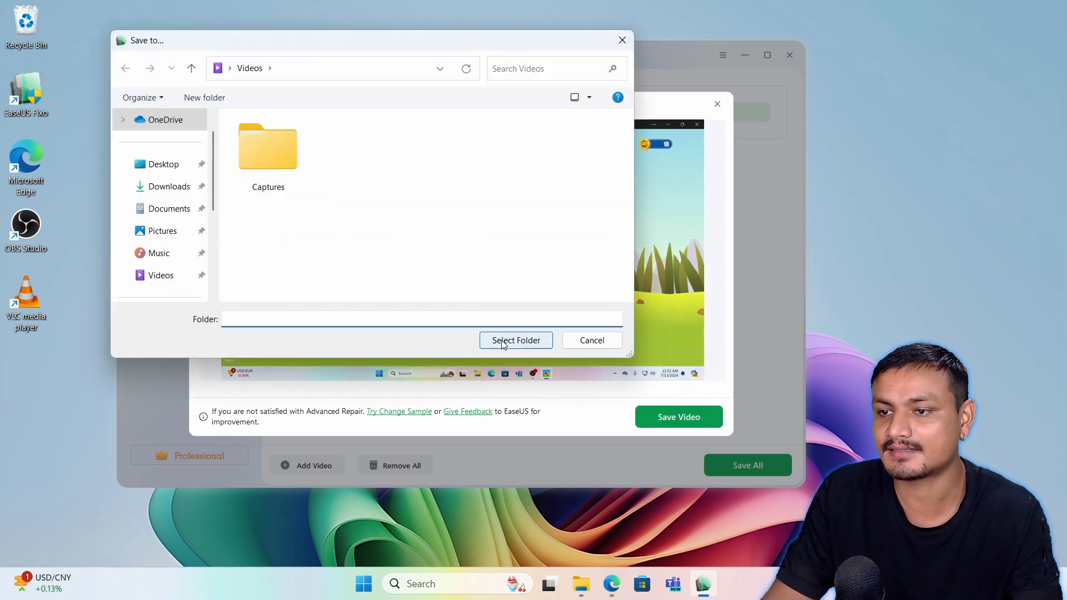
pyautogui.click(514, 340)
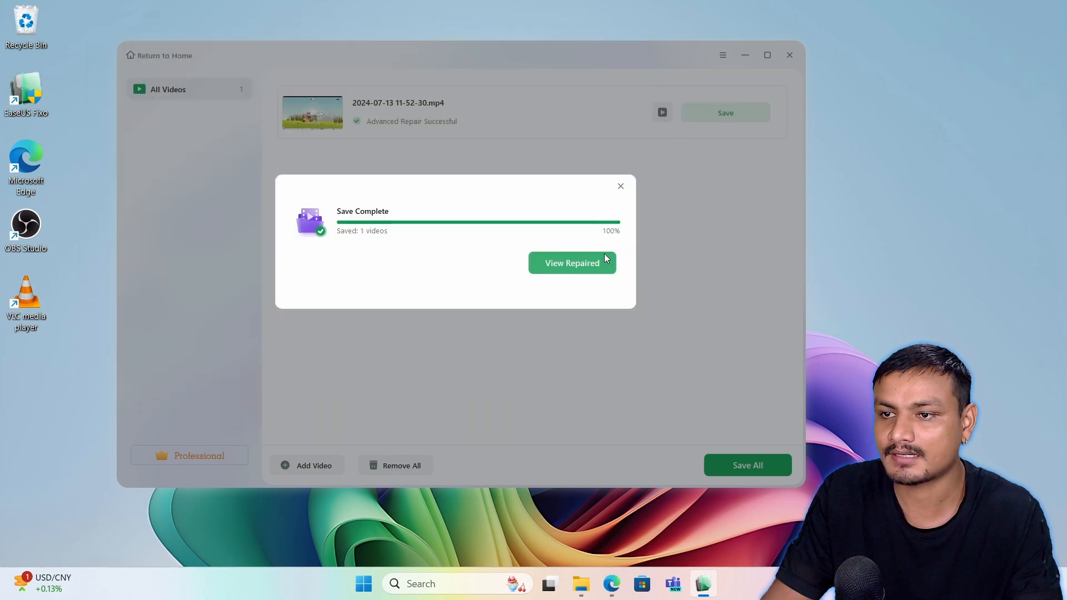
pyautogui.click(571, 262)
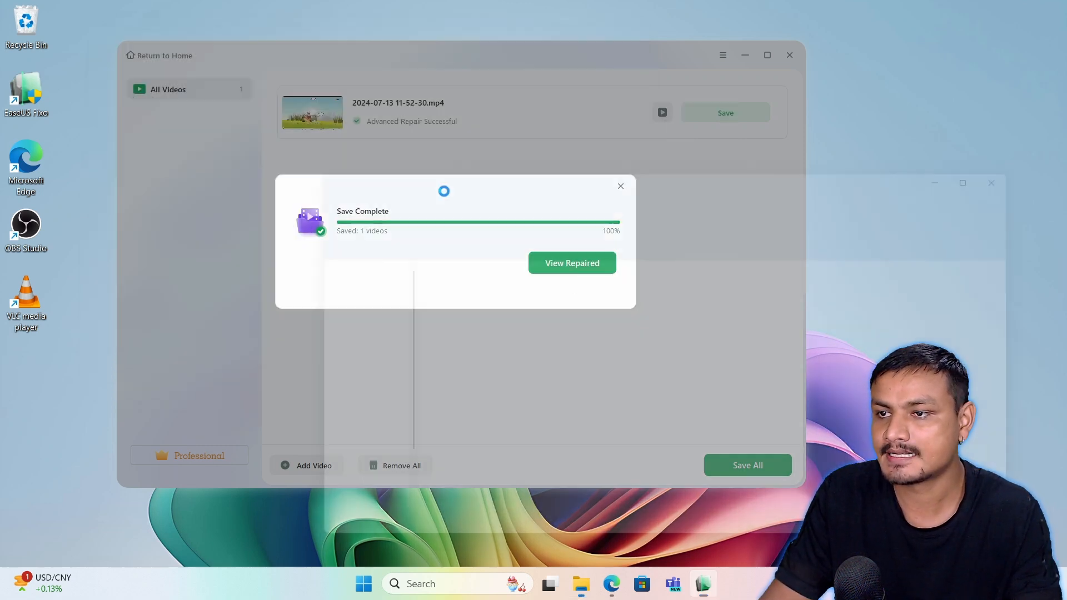
pyautogui.click(571, 262)
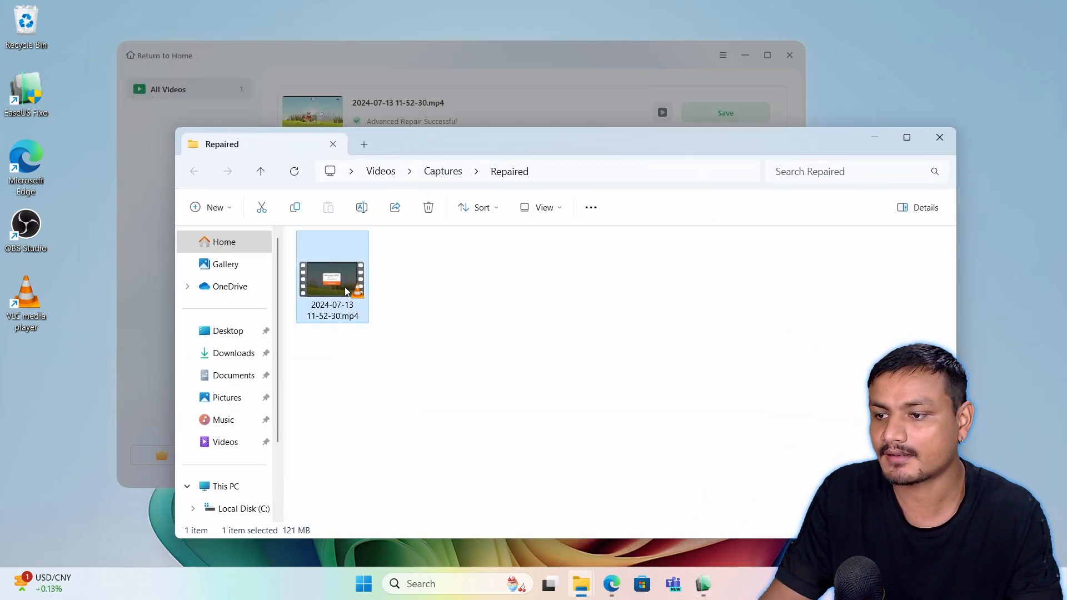
pyautogui.doubleClick(332, 278)
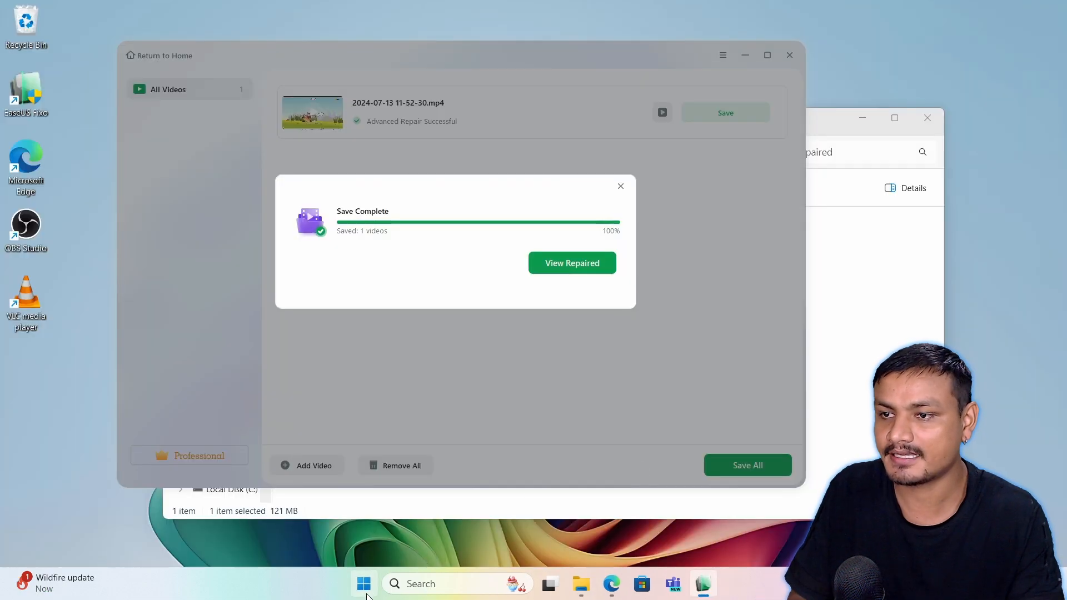
# Step: Launch Monster Bash FRVR from Start, then play the repaired 2024-07-13 MP4 from the Repaired folder
pyautogui.click(363, 584)
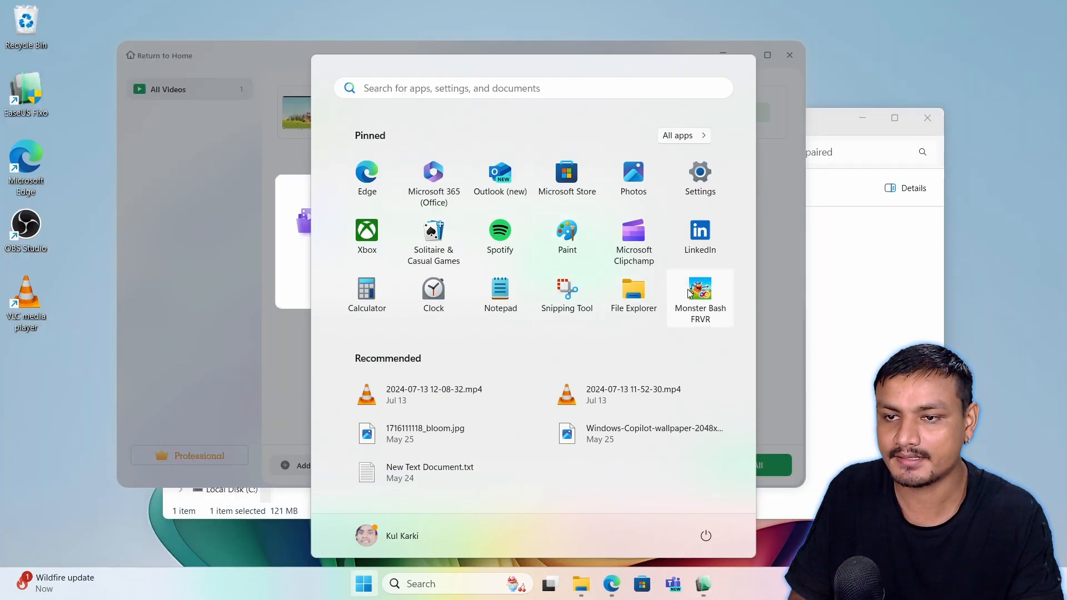
pyautogui.click(699, 293)
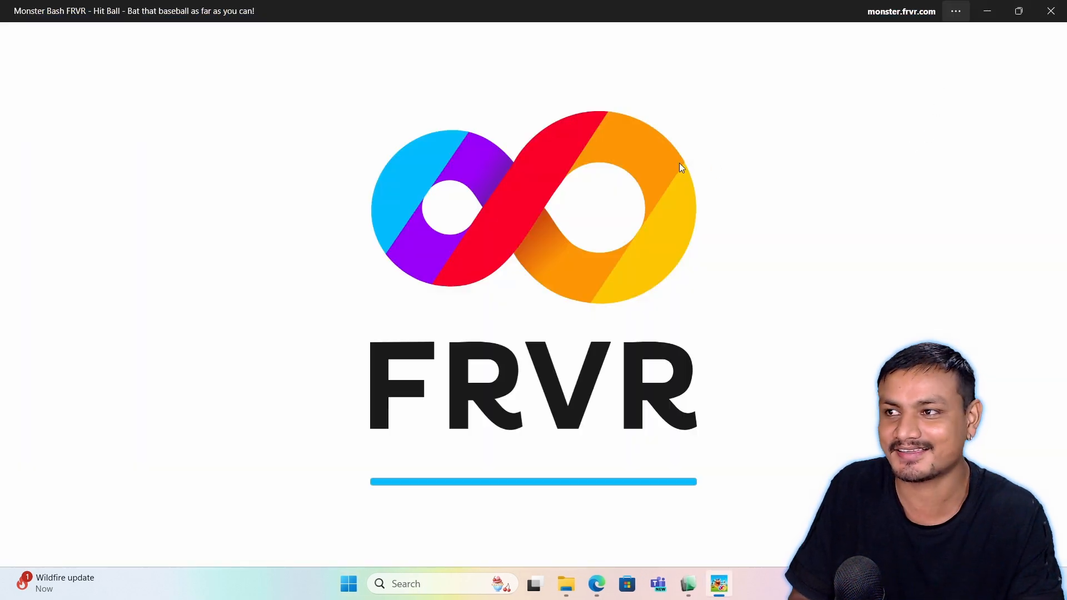
pyautogui.click(565, 583)
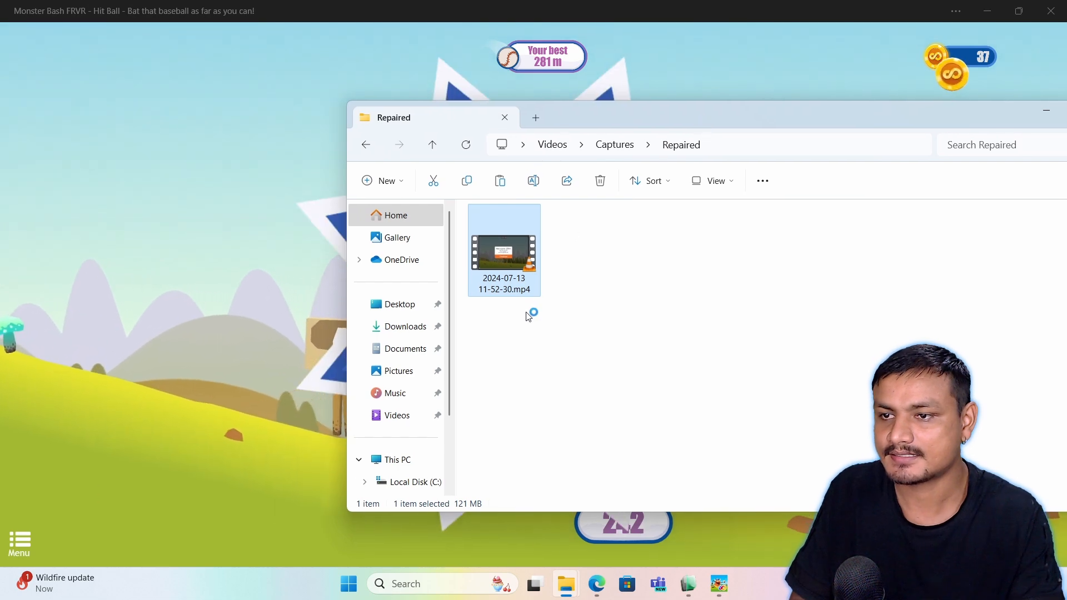
pyautogui.doubleClick(504, 250)
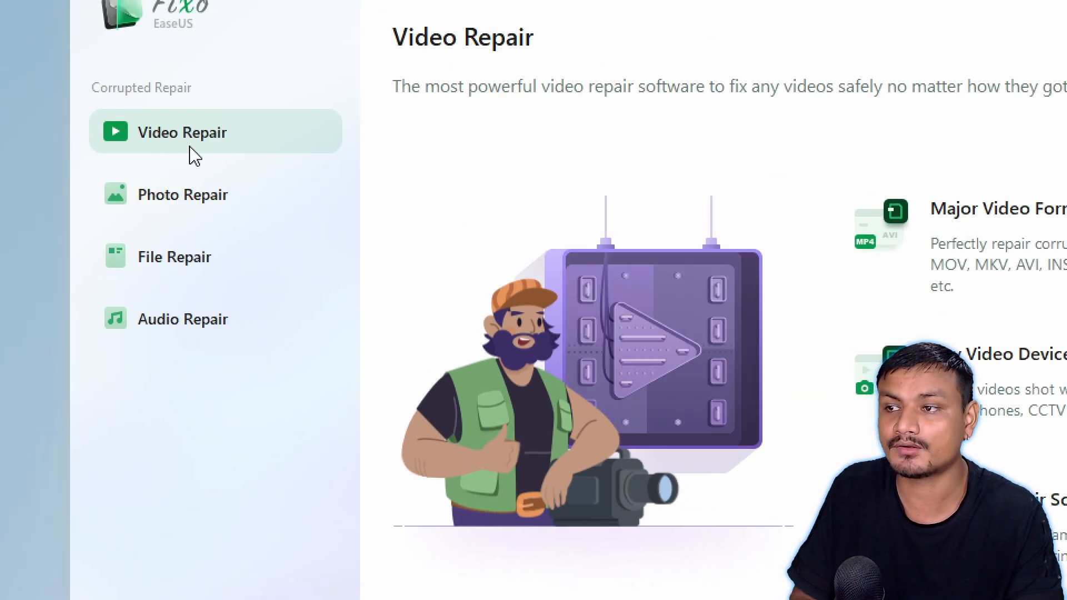
pyautogui.click(182, 194)
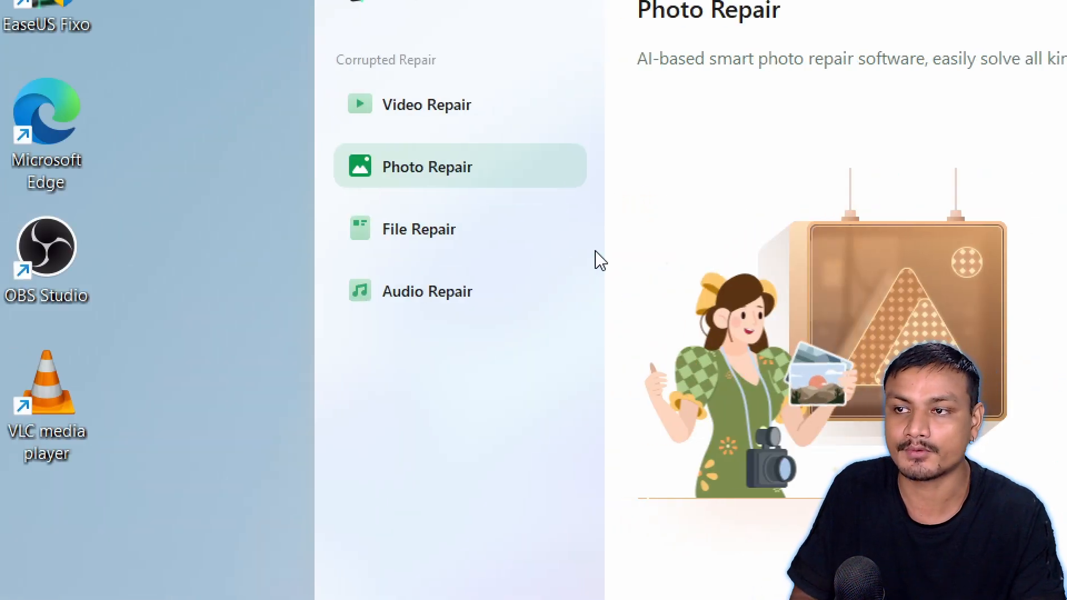
pyautogui.click(419, 229)
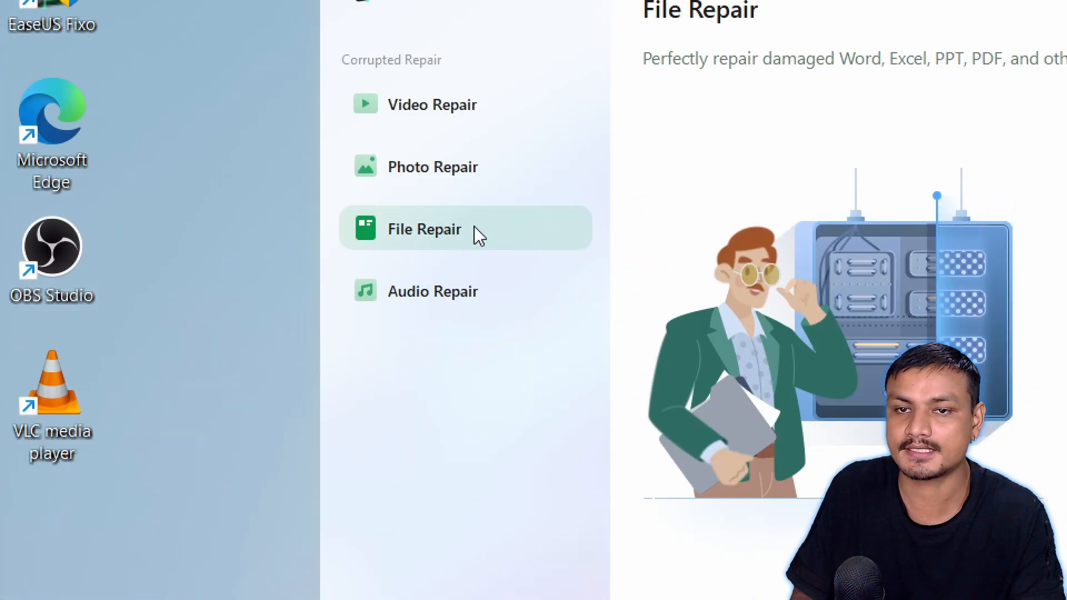
pyautogui.click(424, 228)
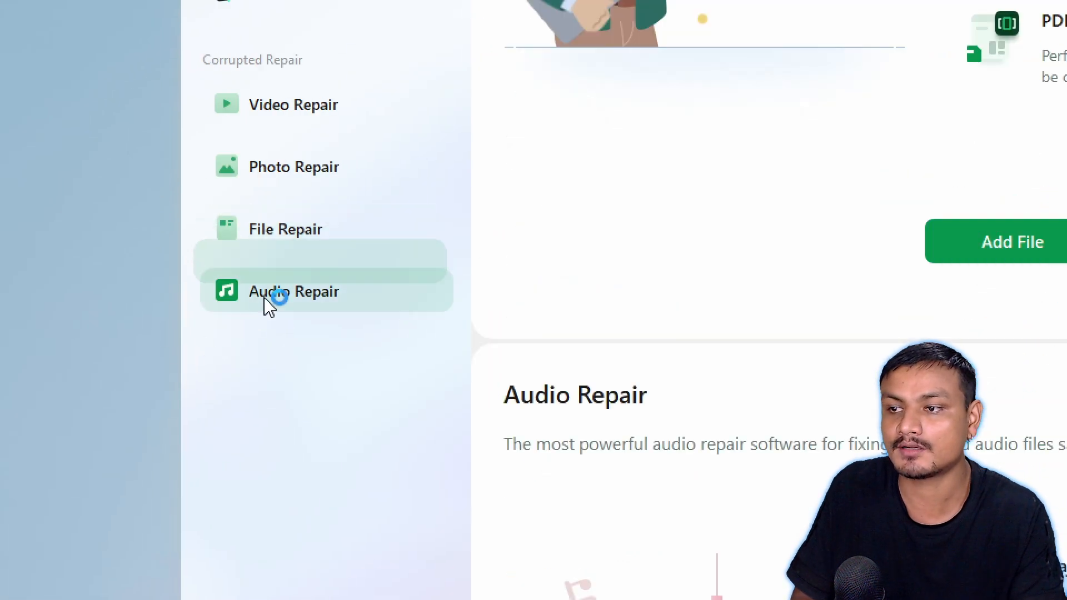
pyautogui.scroll(-3)
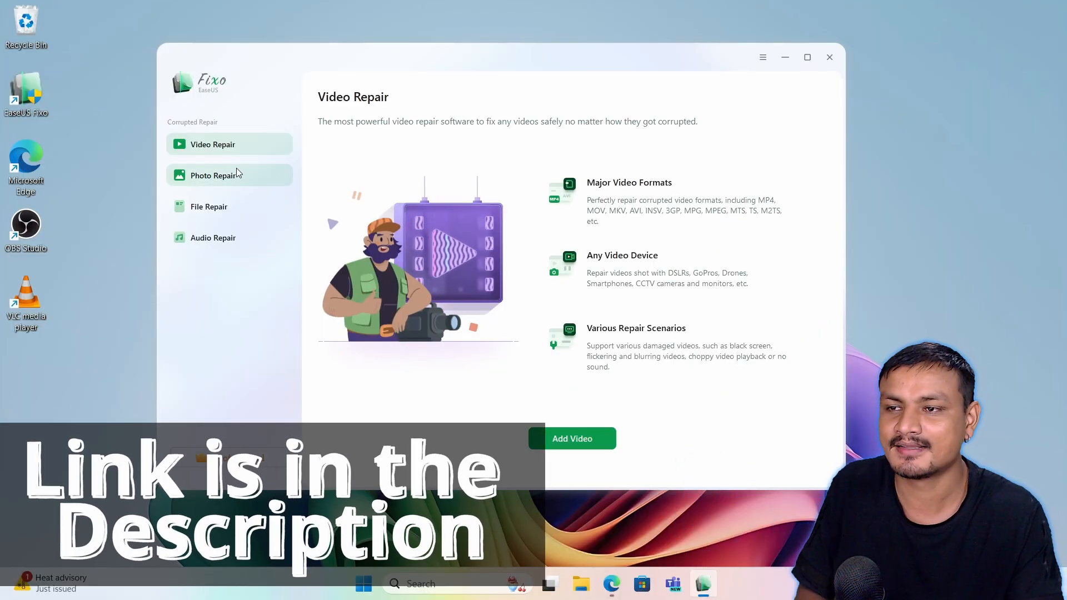
pyautogui.moveTo(497, 74)
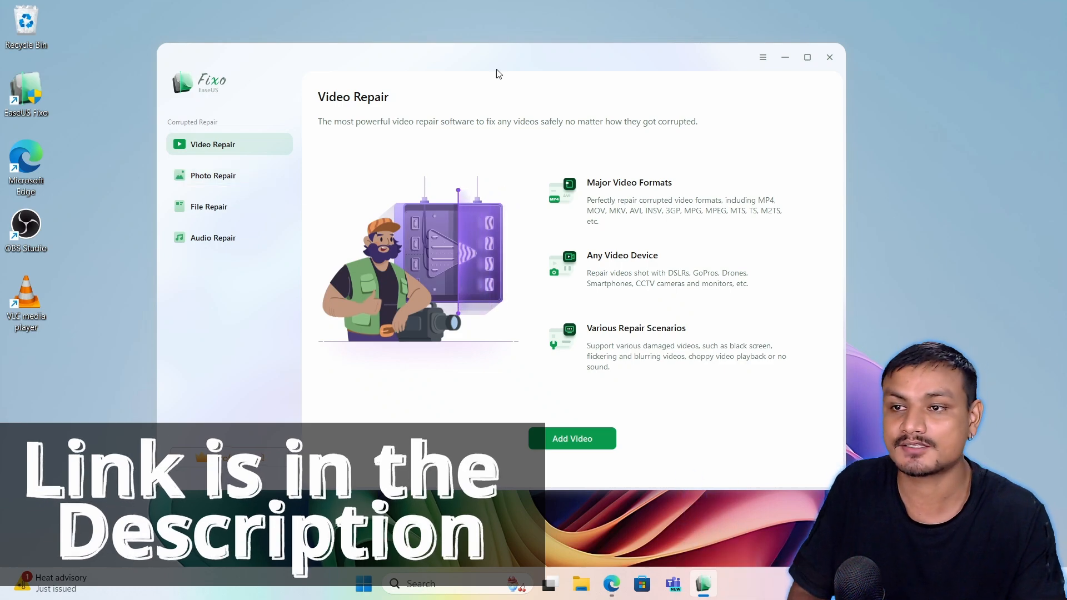
pyautogui.click(210, 207)
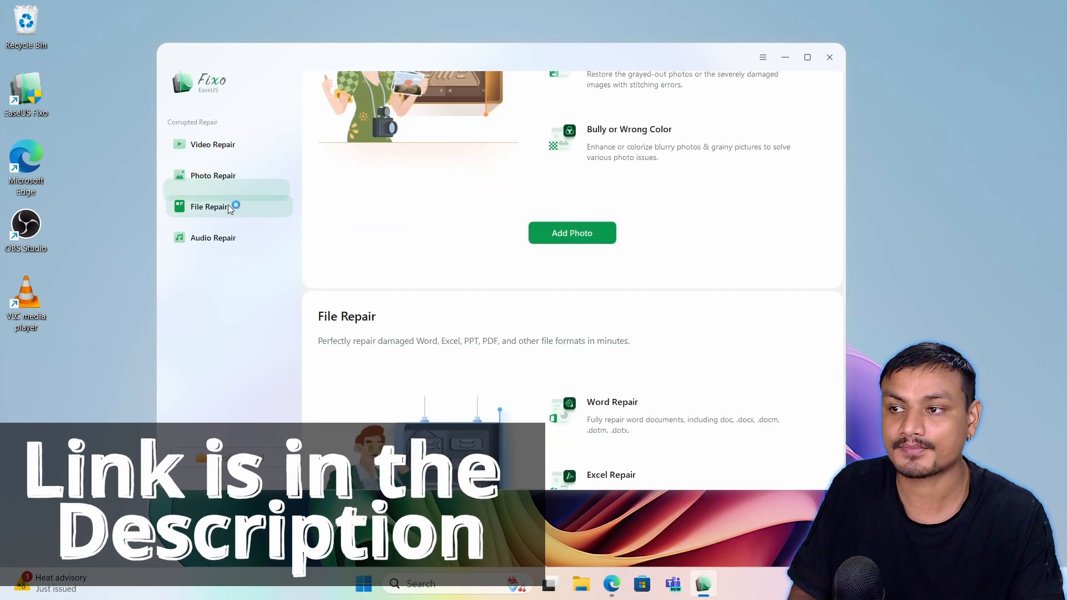
pyautogui.click(212, 144)
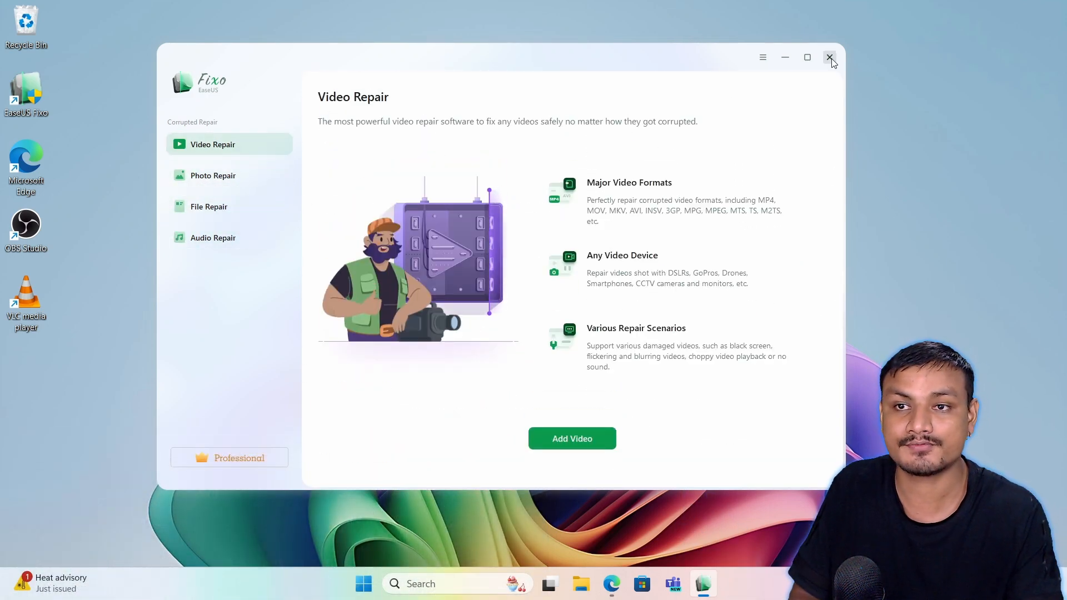
pyautogui.moveTo(829, 57)
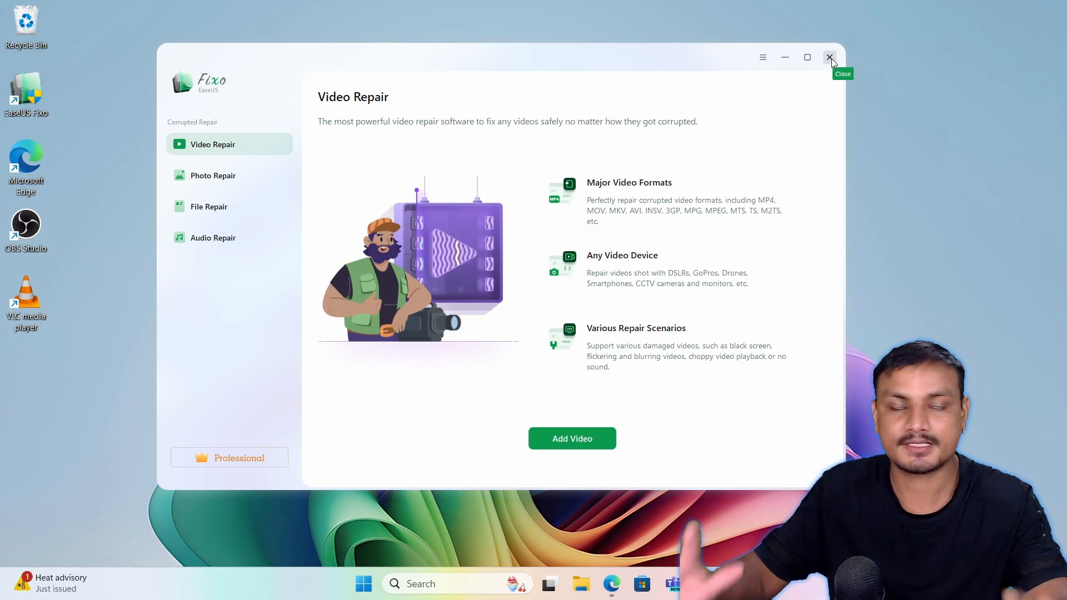
# Step: Exit EaseUS Fixo, confirming the exit prompt so only the Windows desktop remains
pyautogui.click(829, 56)
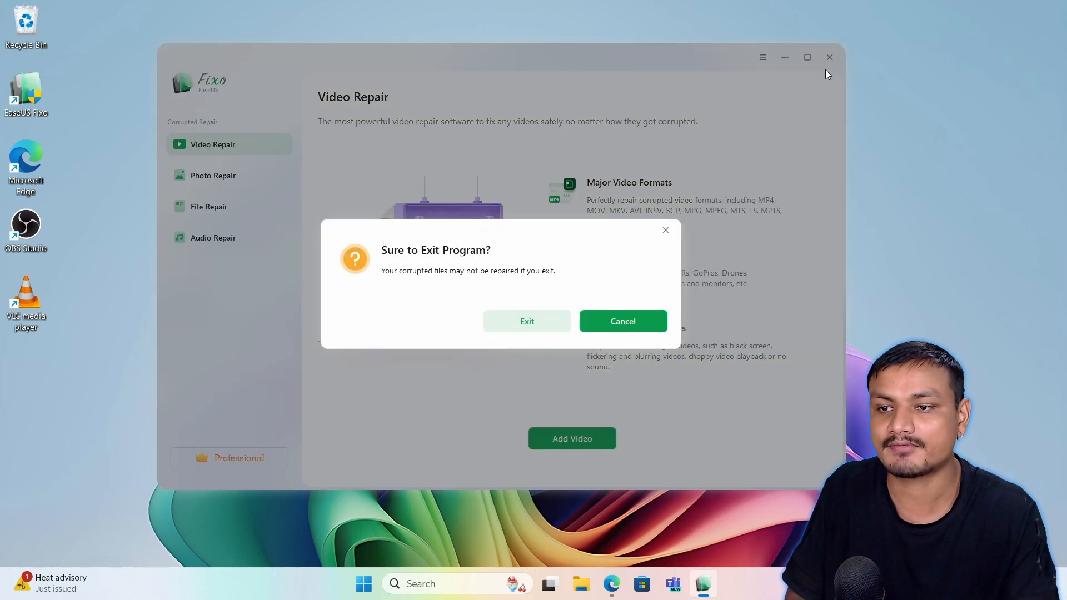
pyautogui.click(527, 321)
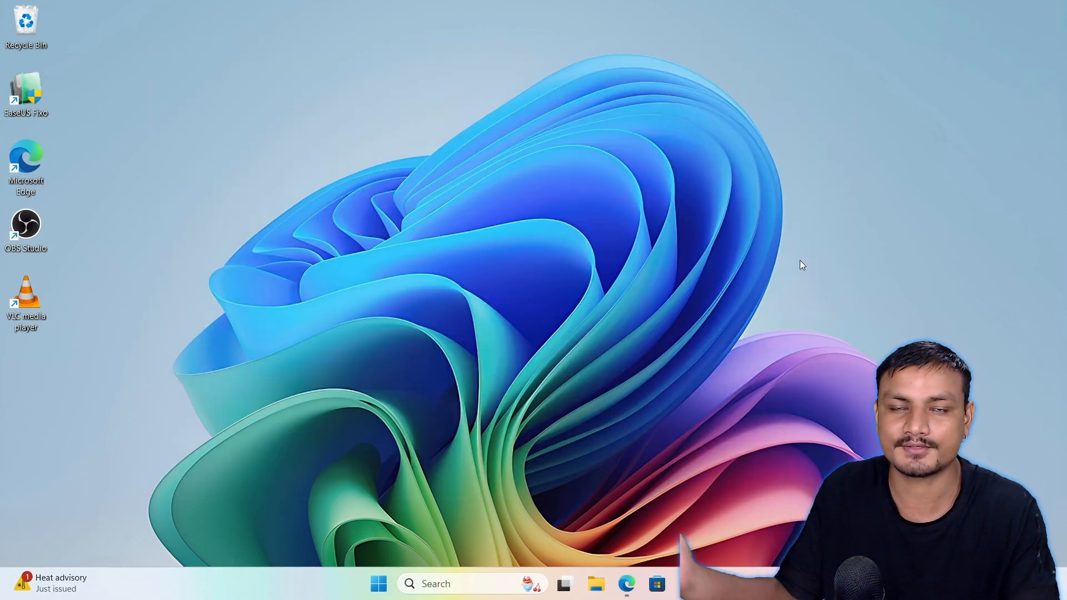